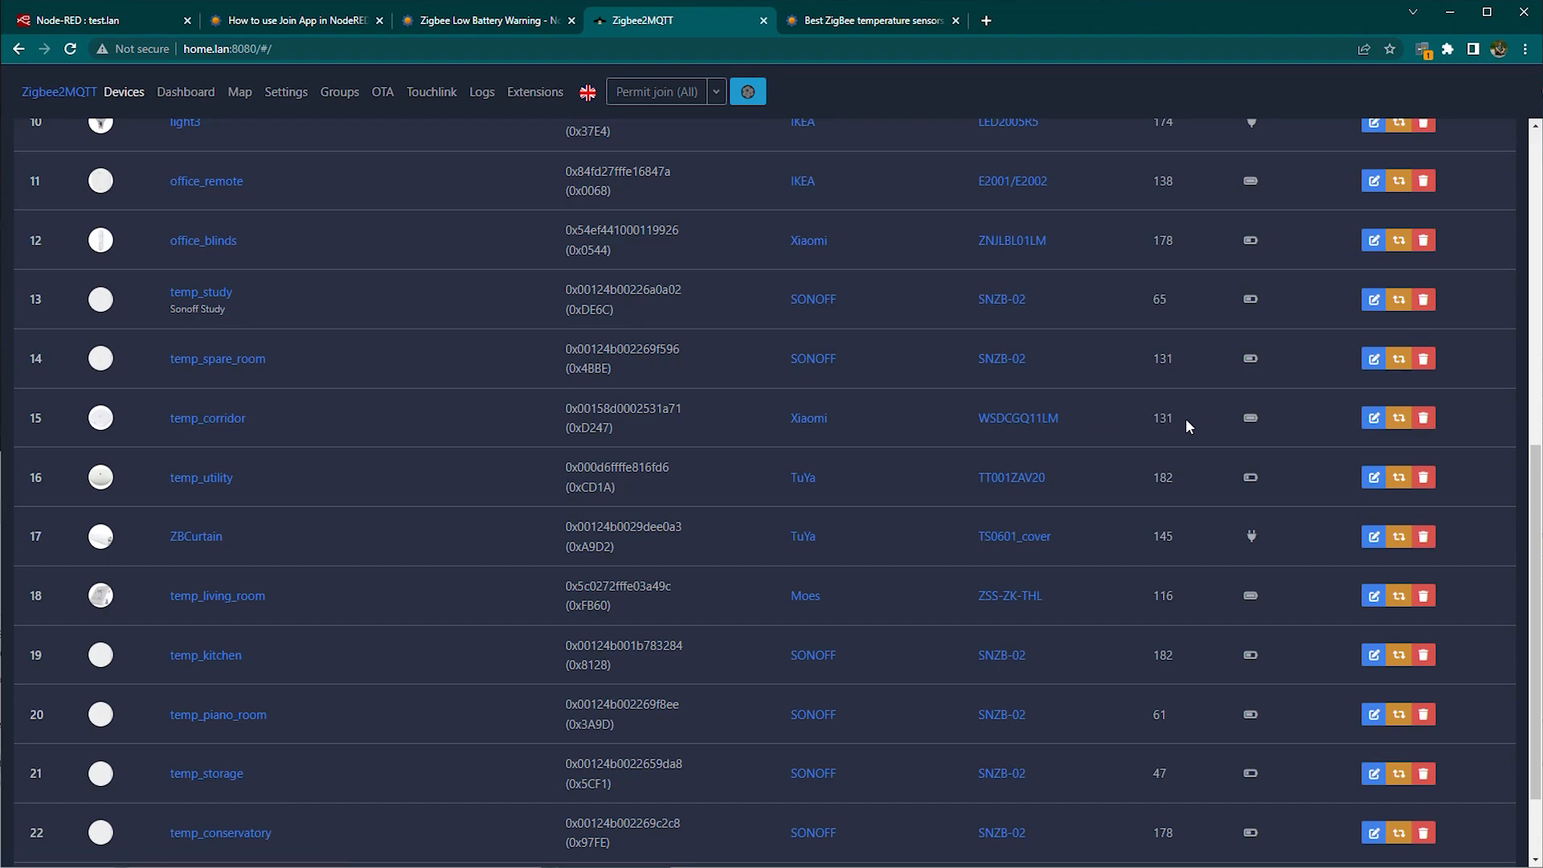
# Step: Inspect the corridor sensor's link quality value and the readings below it
pyautogui.doubleClick(1162, 418)
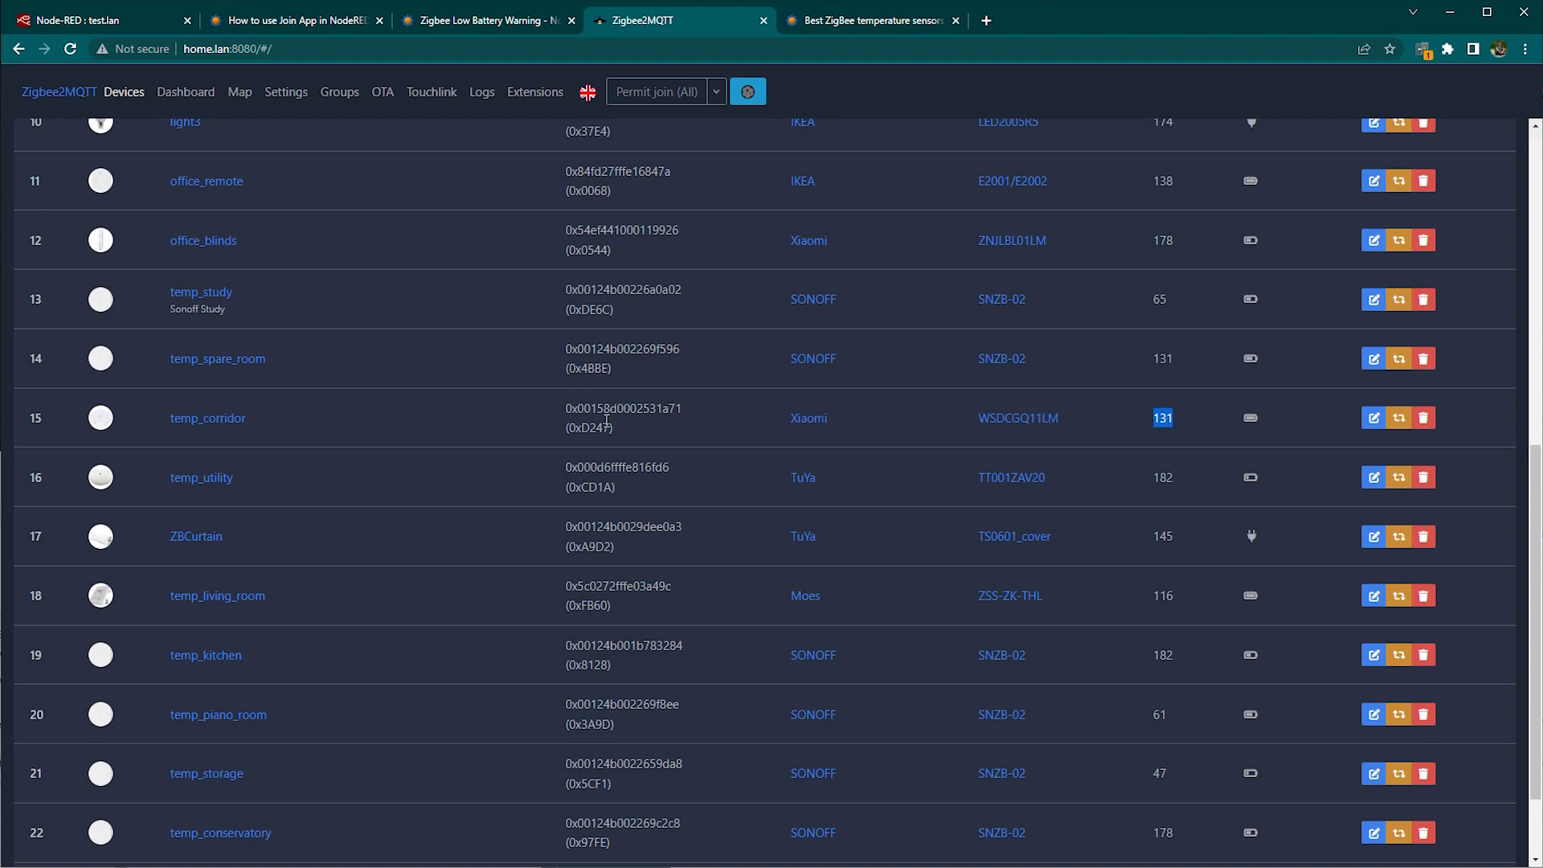
pyautogui.scroll(-3)
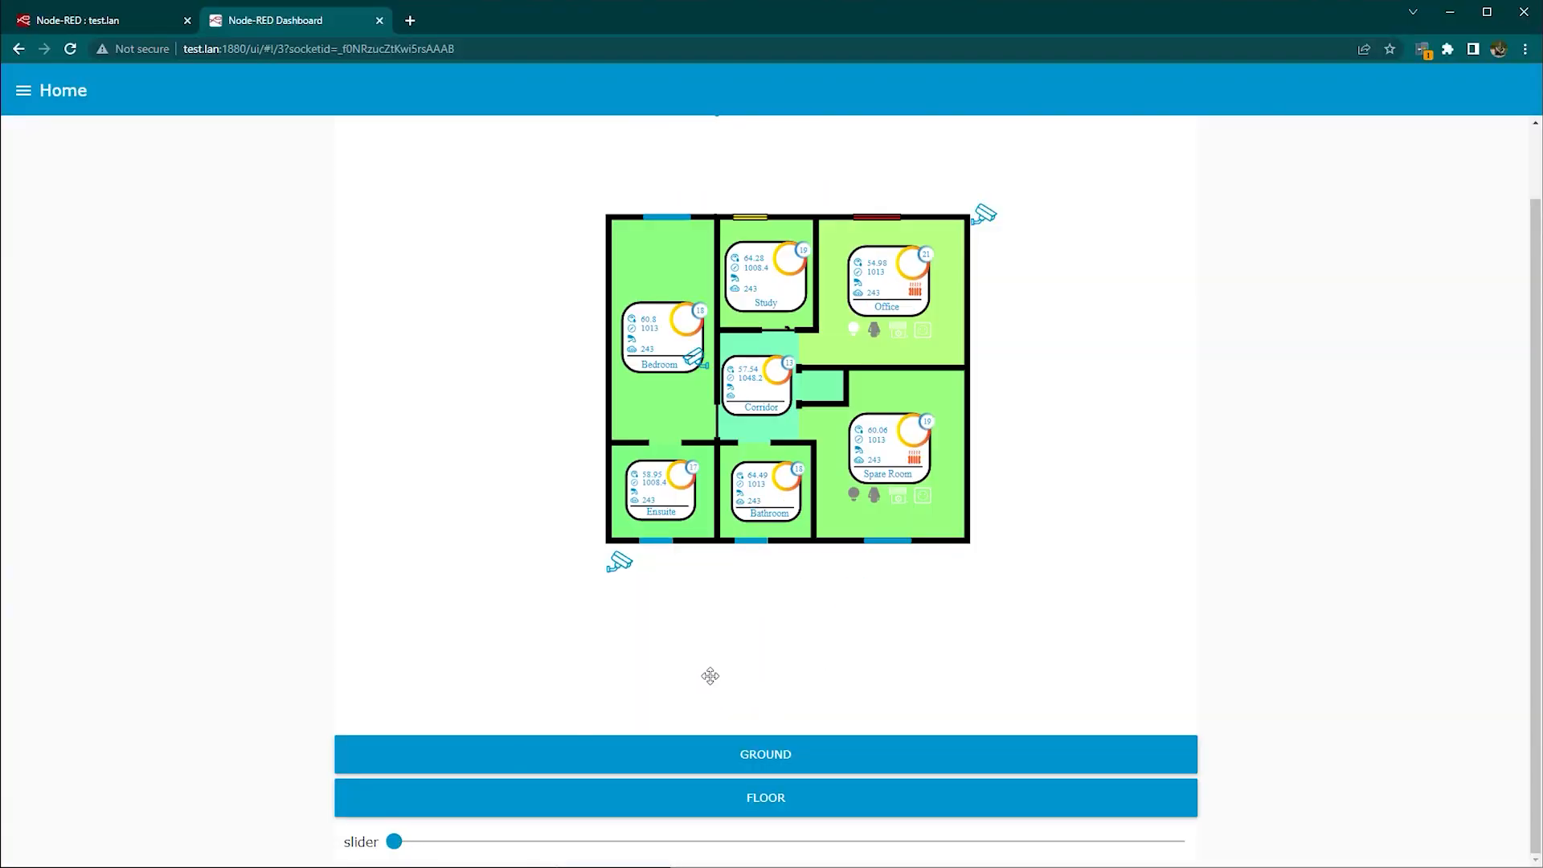
pyautogui.moveTo(839, 269)
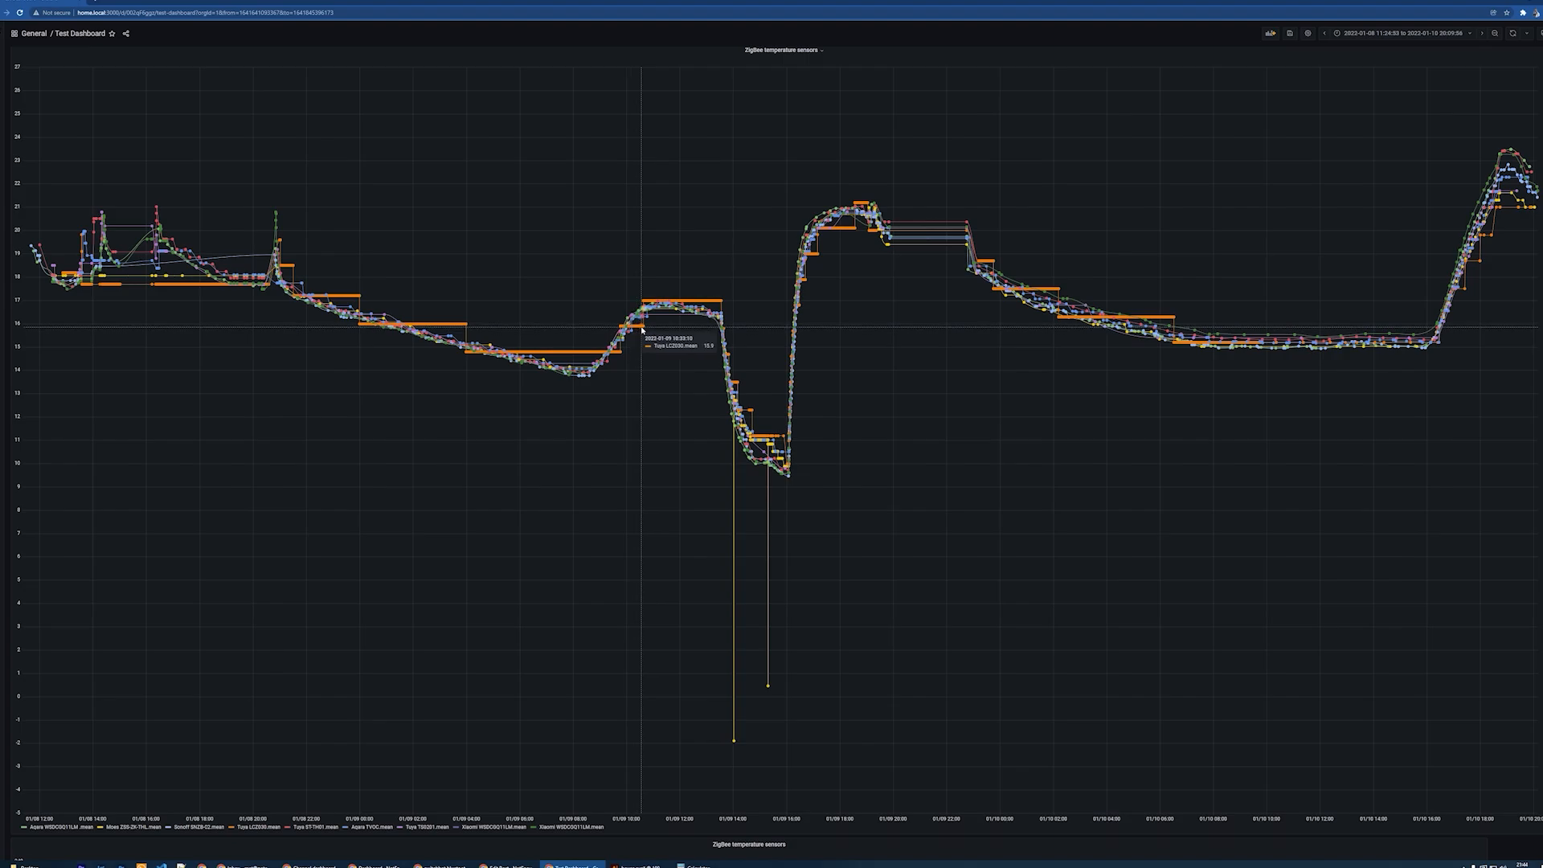
pyautogui.moveTo(719, 315)
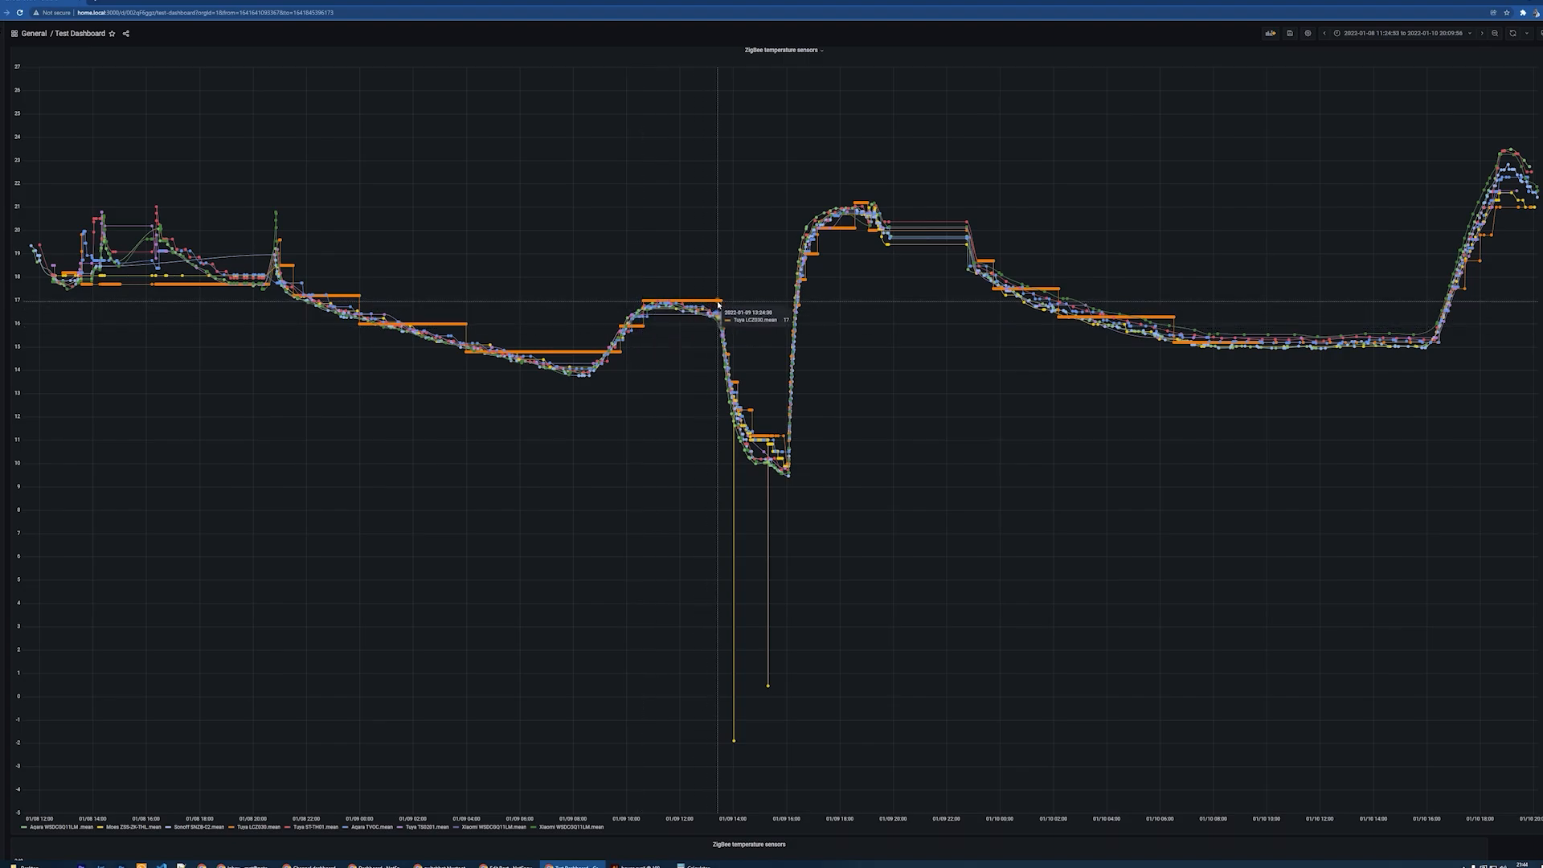
pyautogui.moveTo(812, 253)
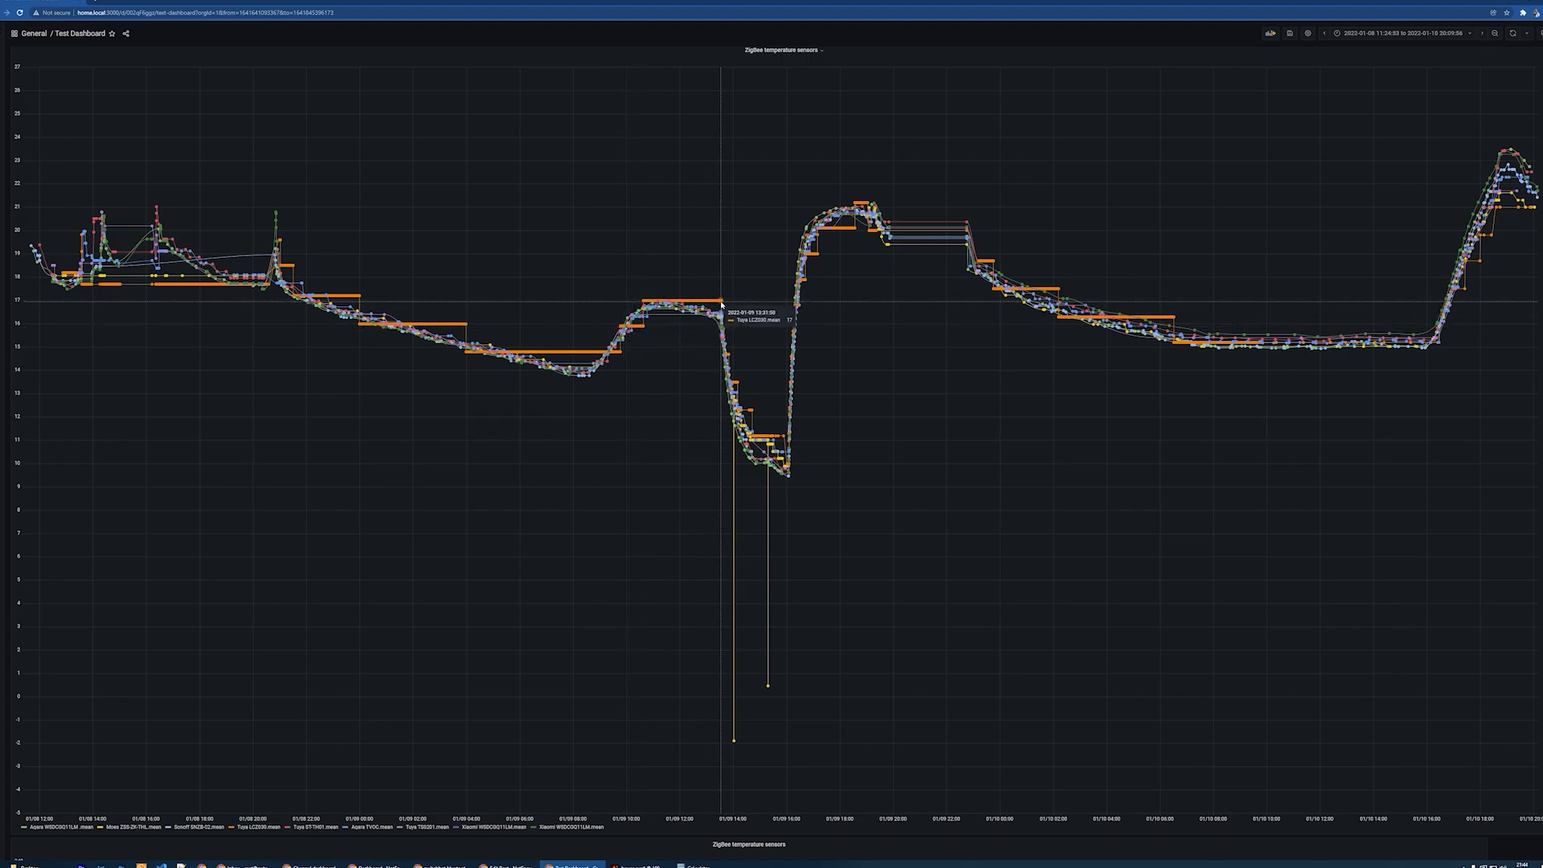
pyautogui.moveTo(841, 239)
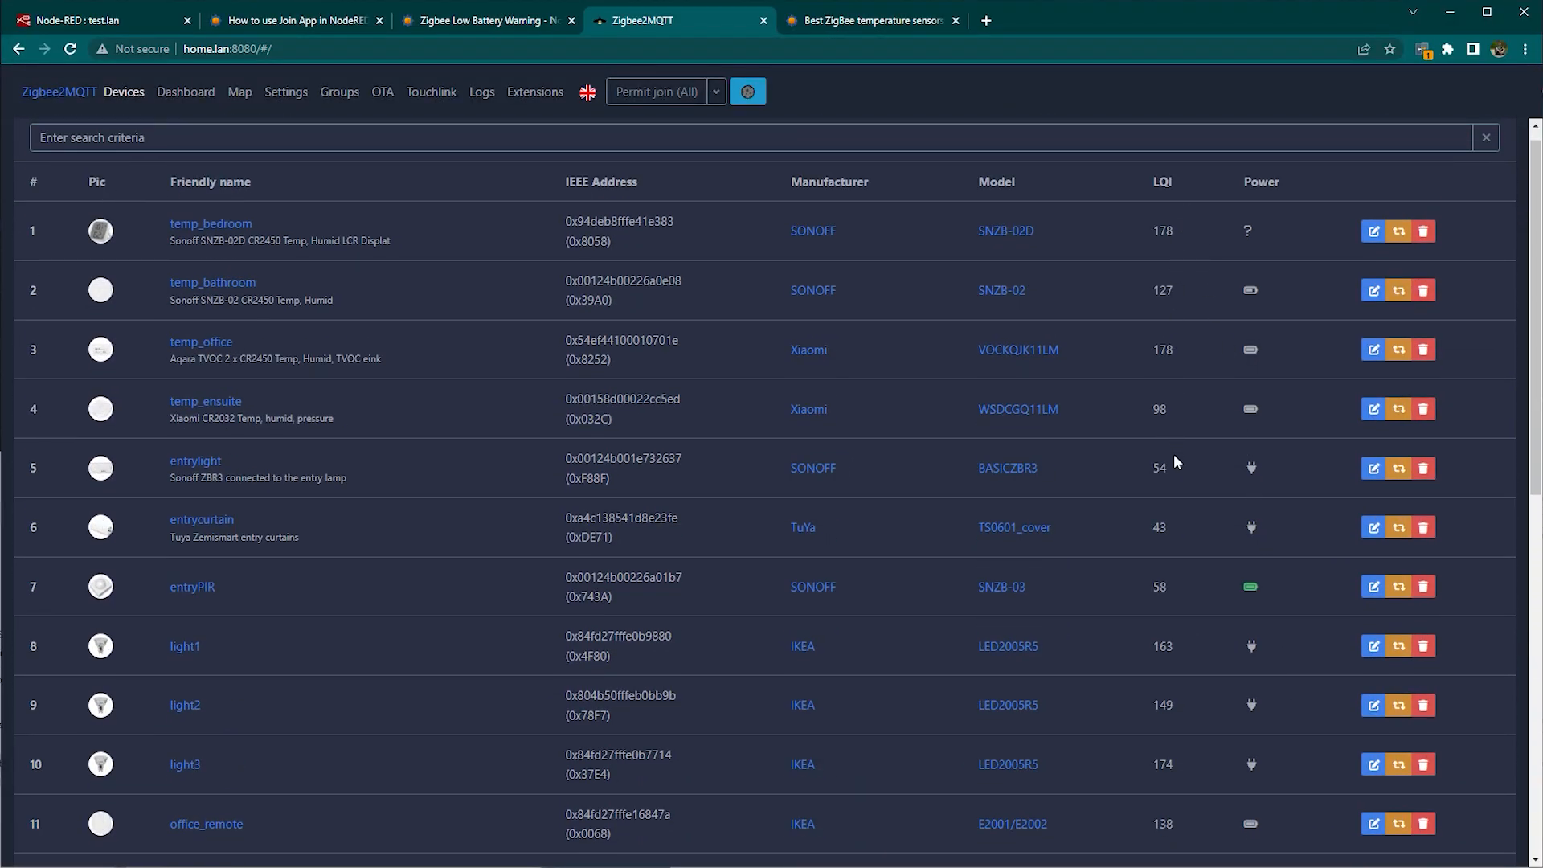
pyautogui.scroll(-3)
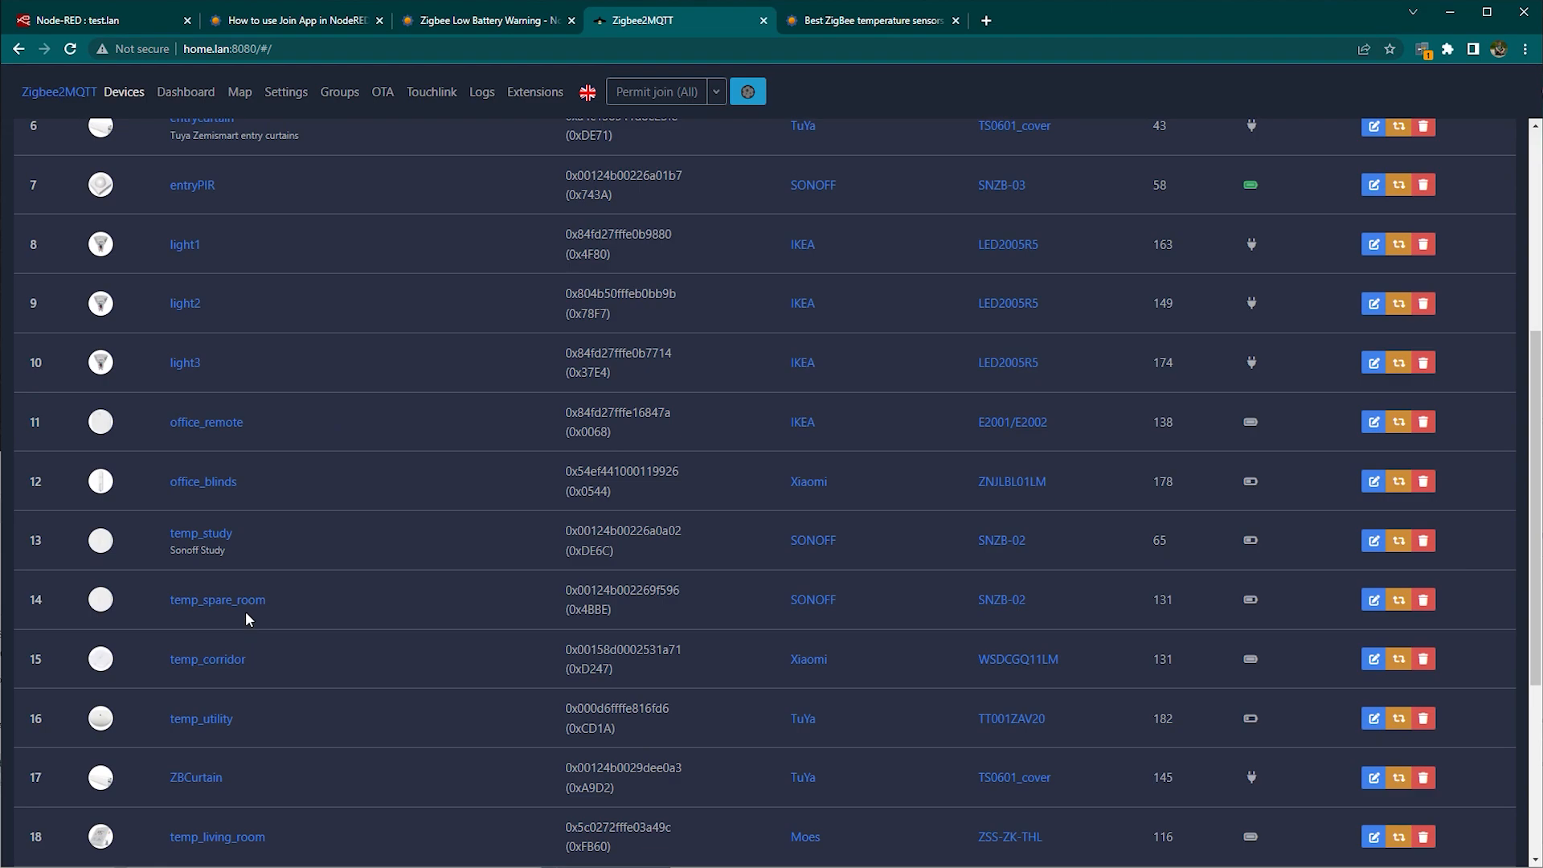
pyautogui.scroll(-3)
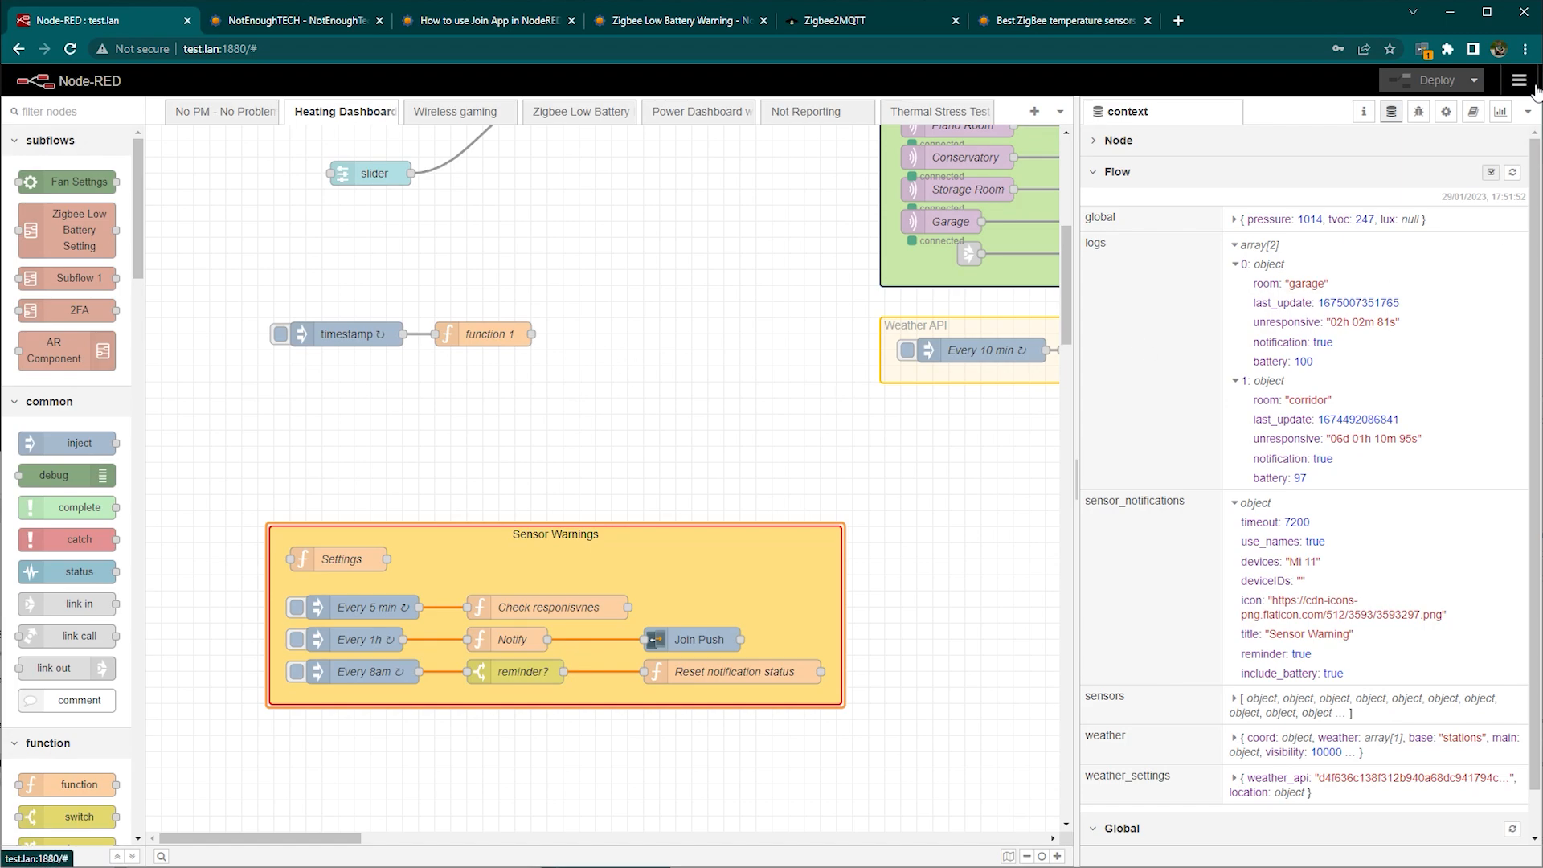
# Step: Check the installed node packages in the palette and review the Join Push node's settings unchanged
pyautogui.click(1519, 80)
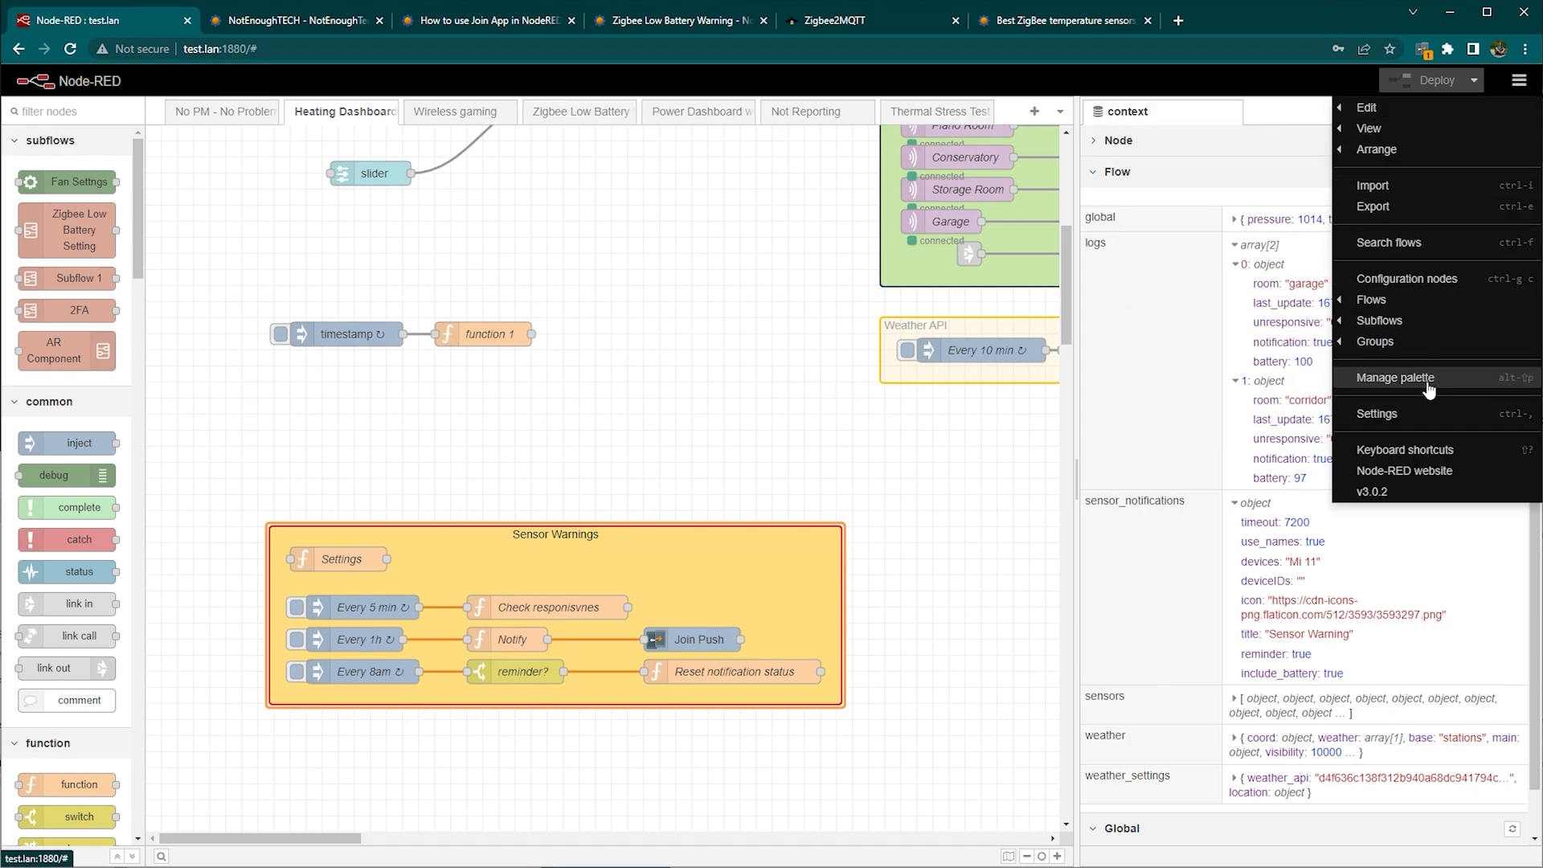
pyautogui.click(1394, 376)
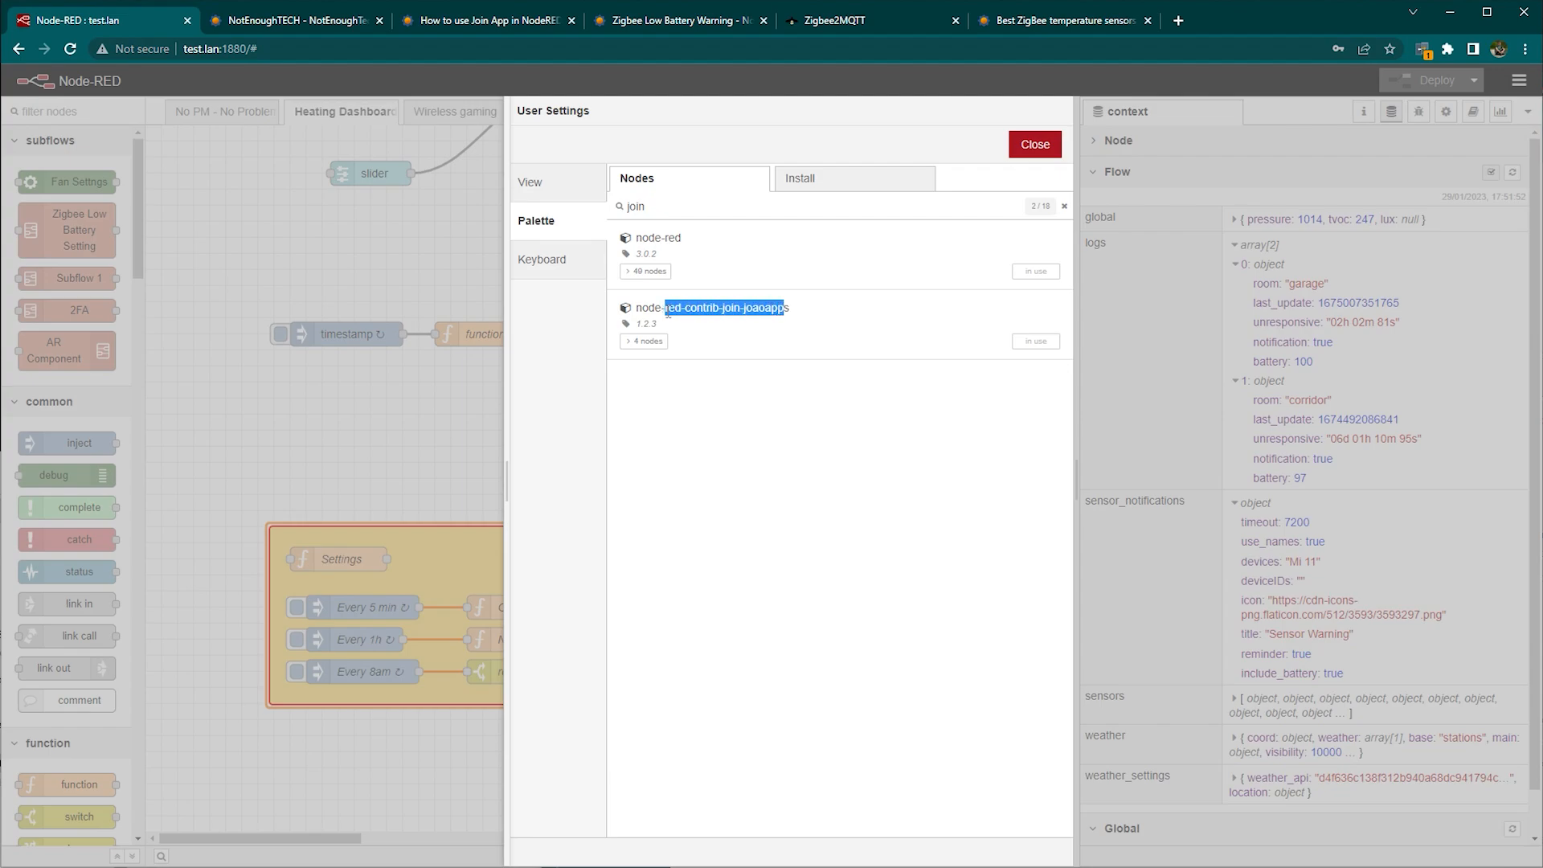
pyautogui.click(1032, 143)
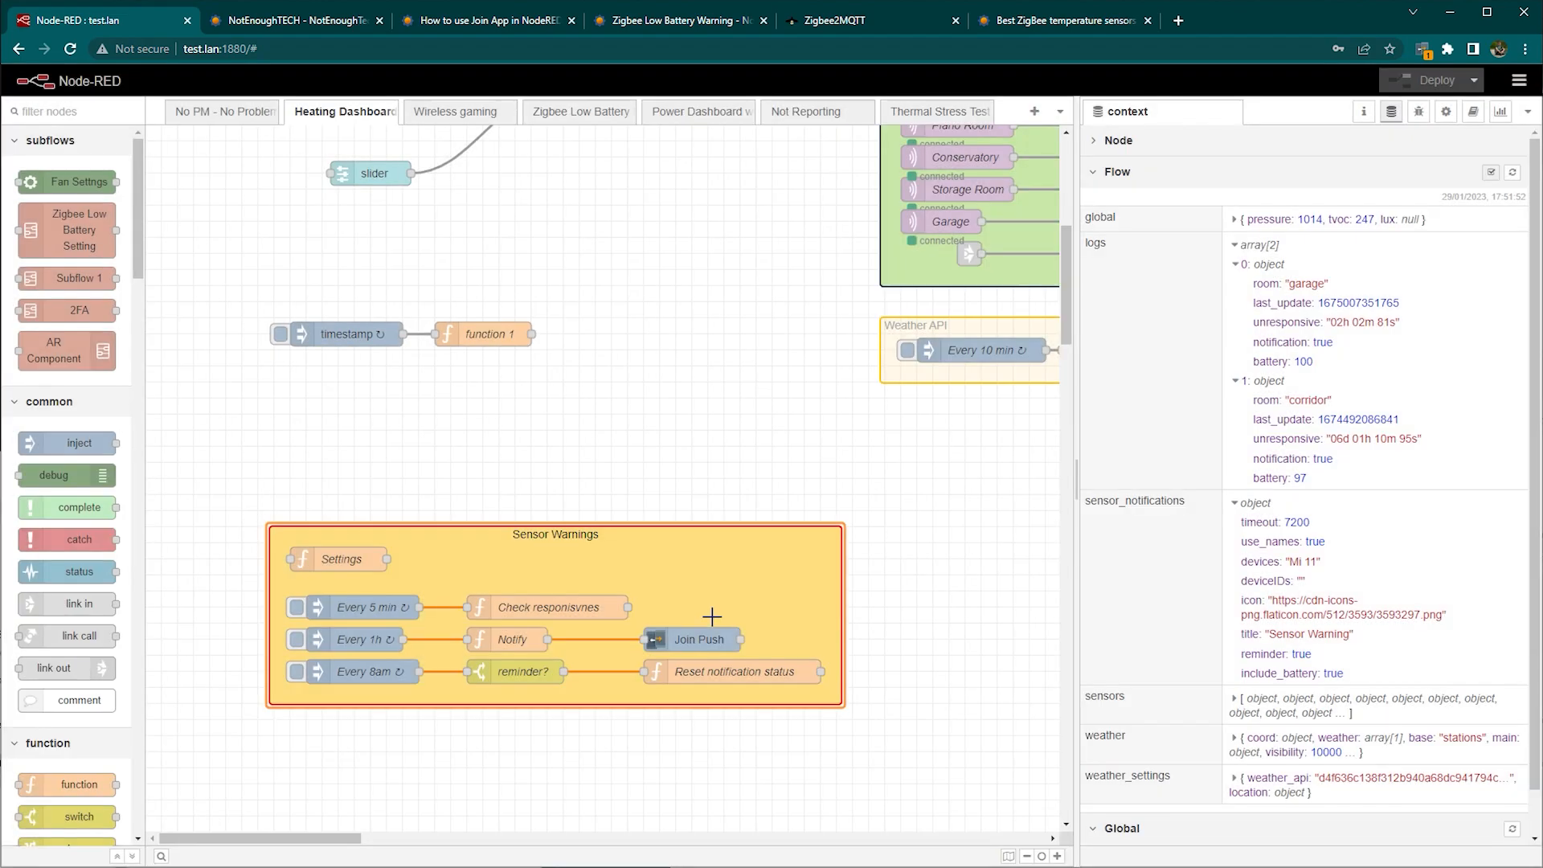
pyautogui.doubleClick(698, 638)
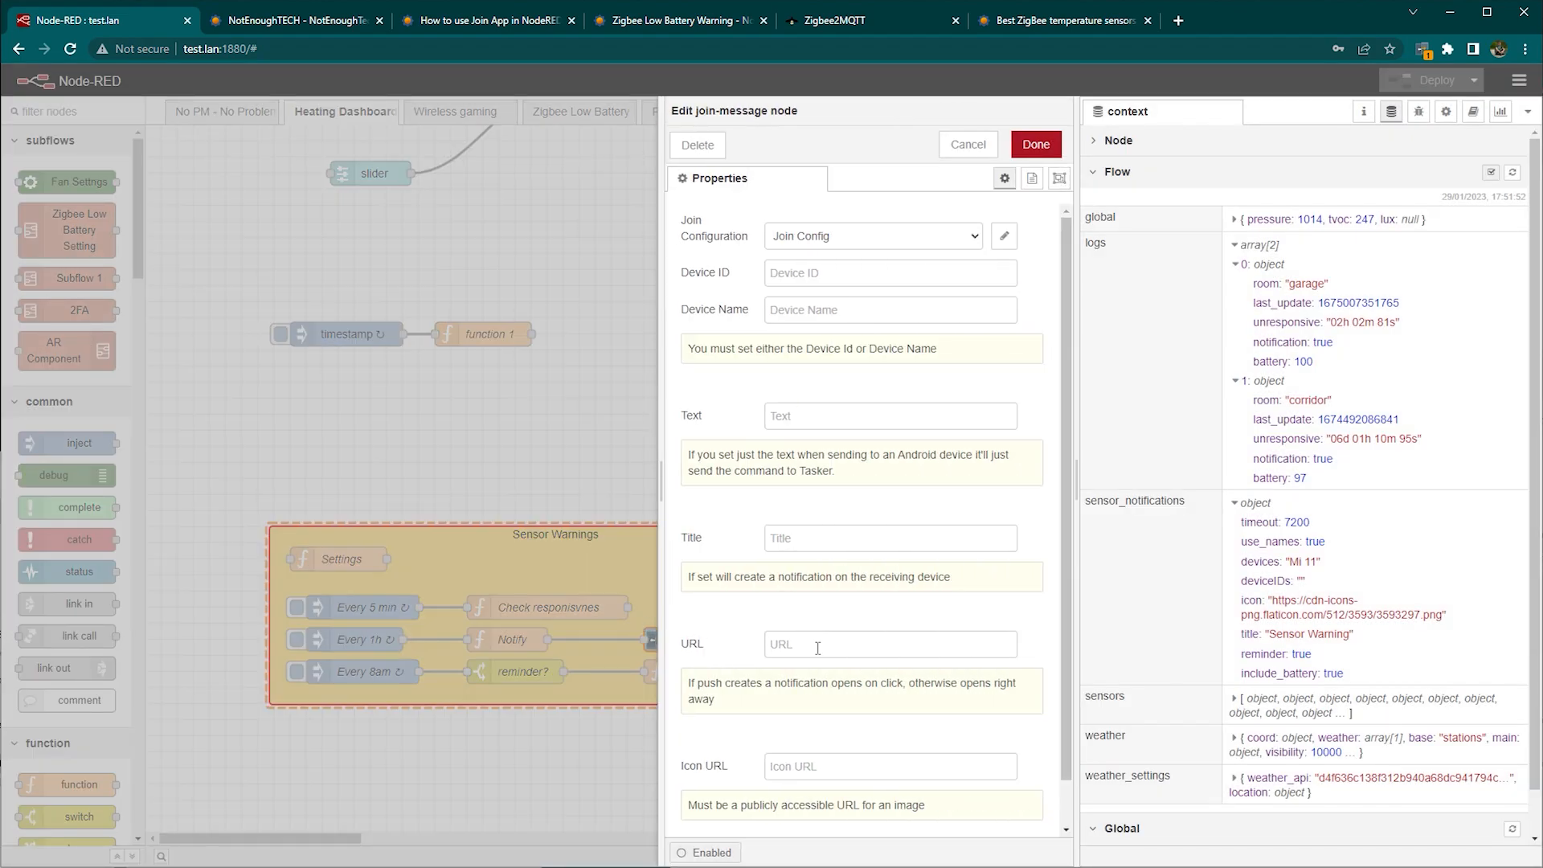
pyautogui.click(966, 145)
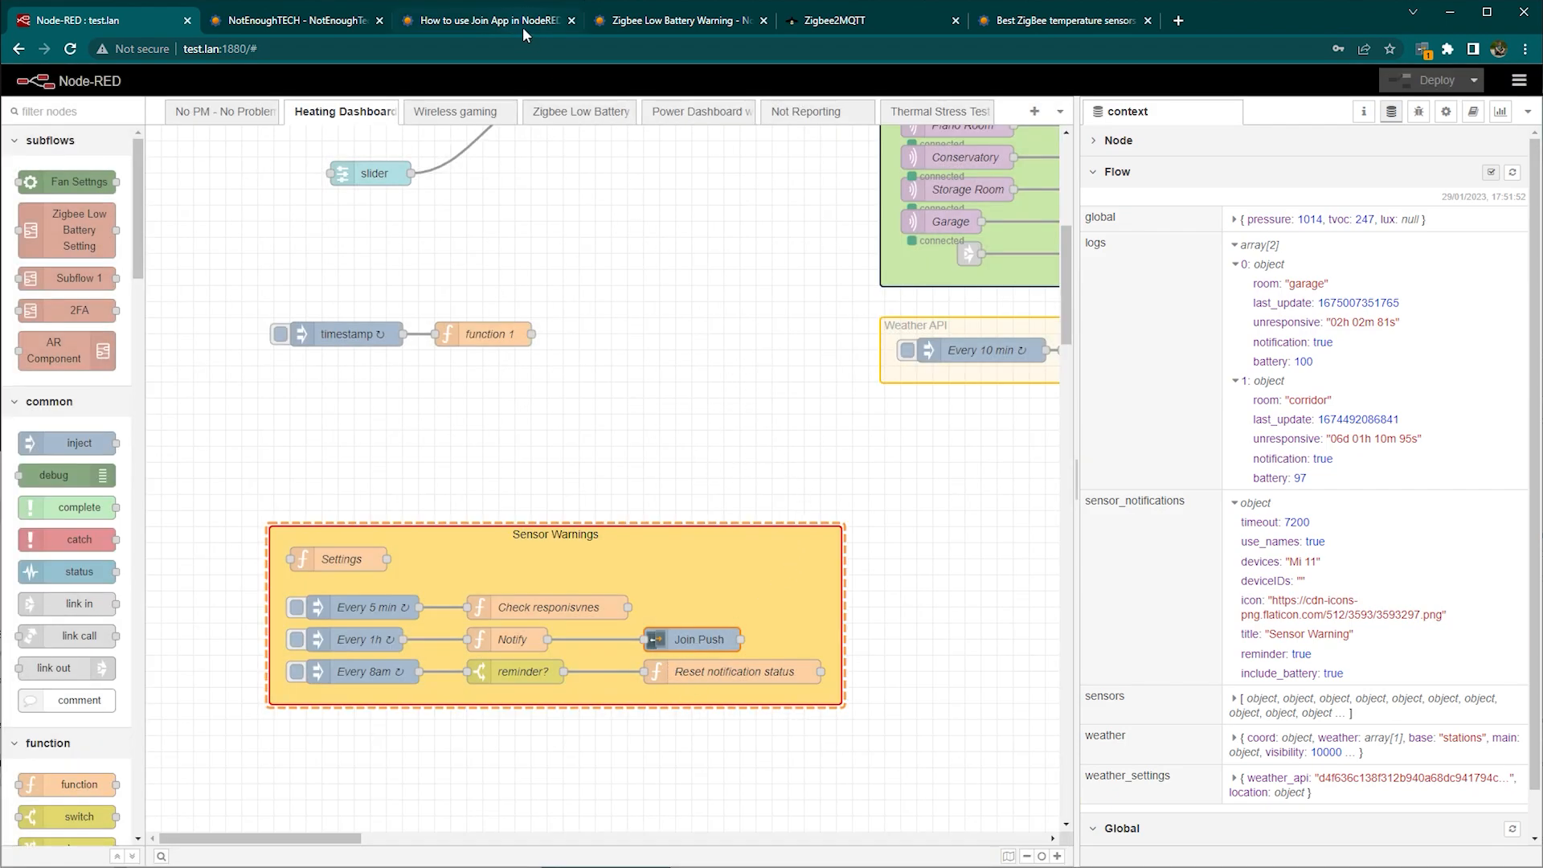
# Step: Bring up the 'How to use Join App in NodeRED' article, then return to the Node-RED editor
pyautogui.click(484, 19)
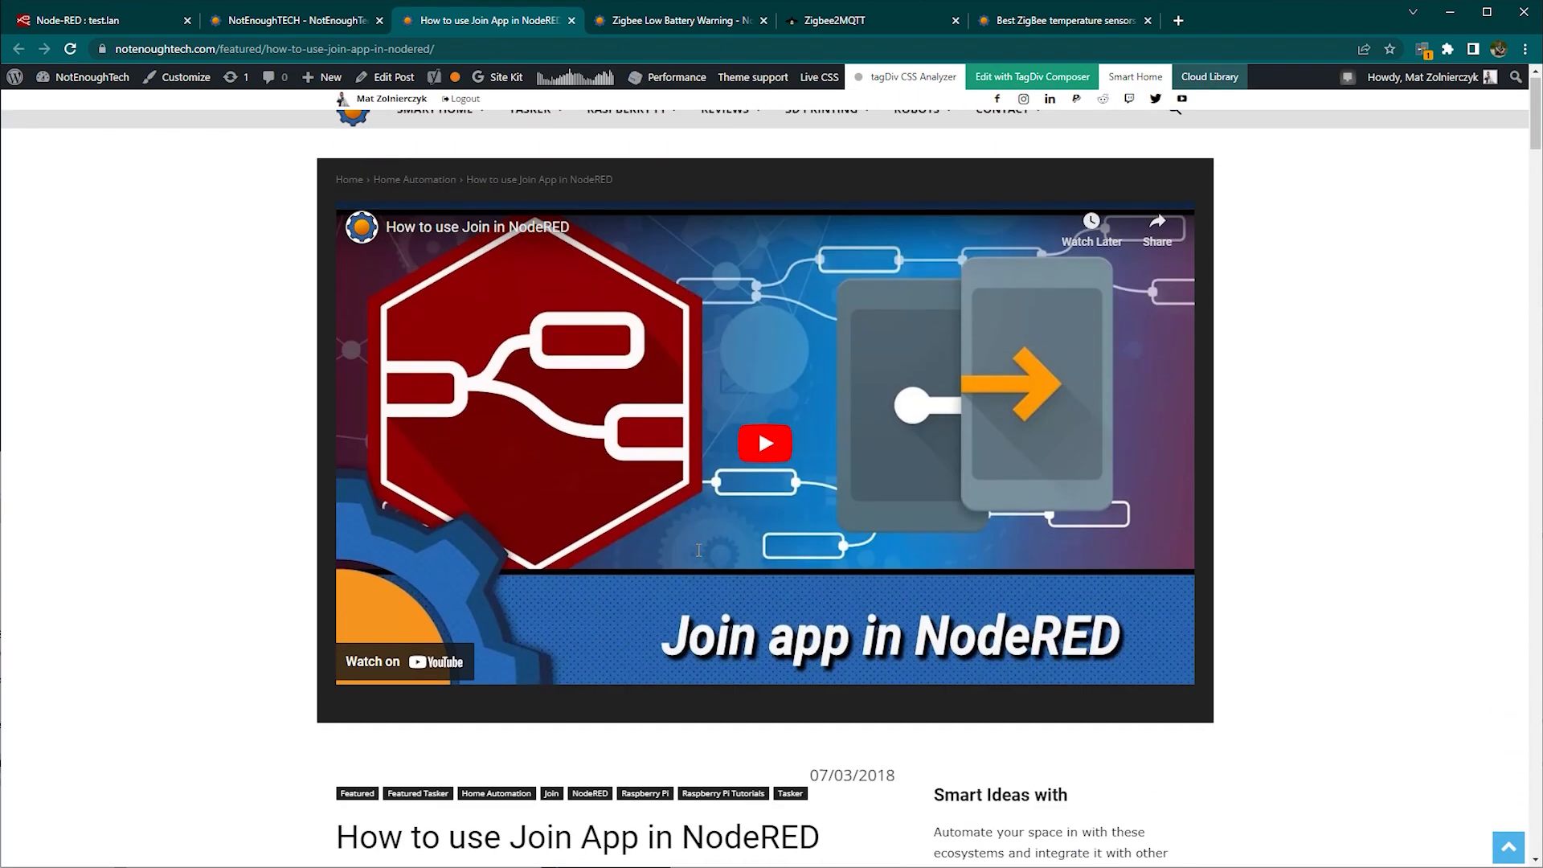
pyautogui.click(98, 19)
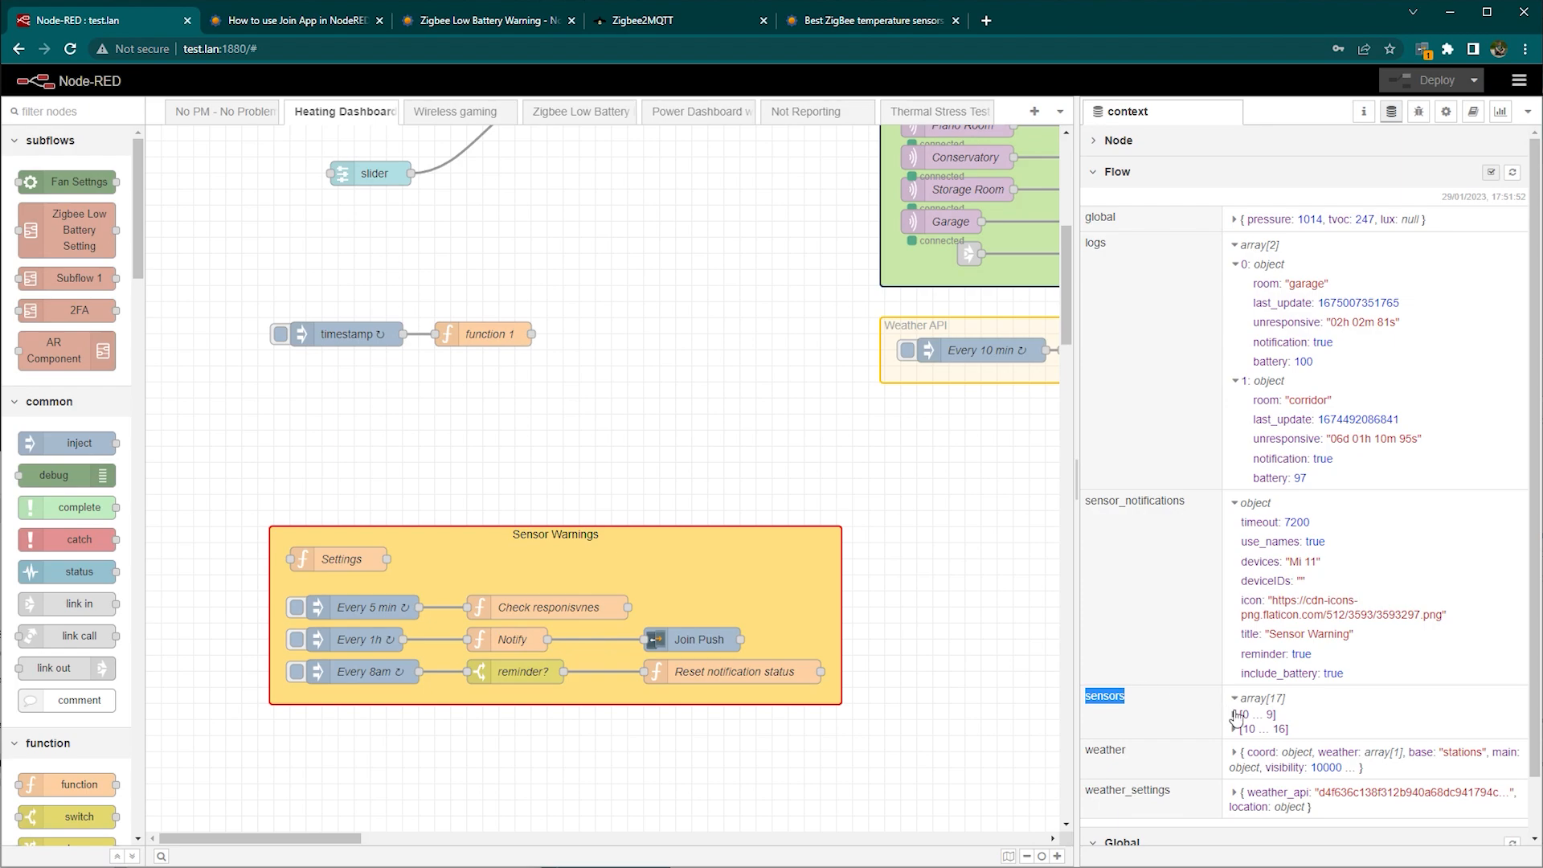
# Step: Expand the stored sensors to show the hall sensor's readings with last_report as a date
pyautogui.click(1250, 714)
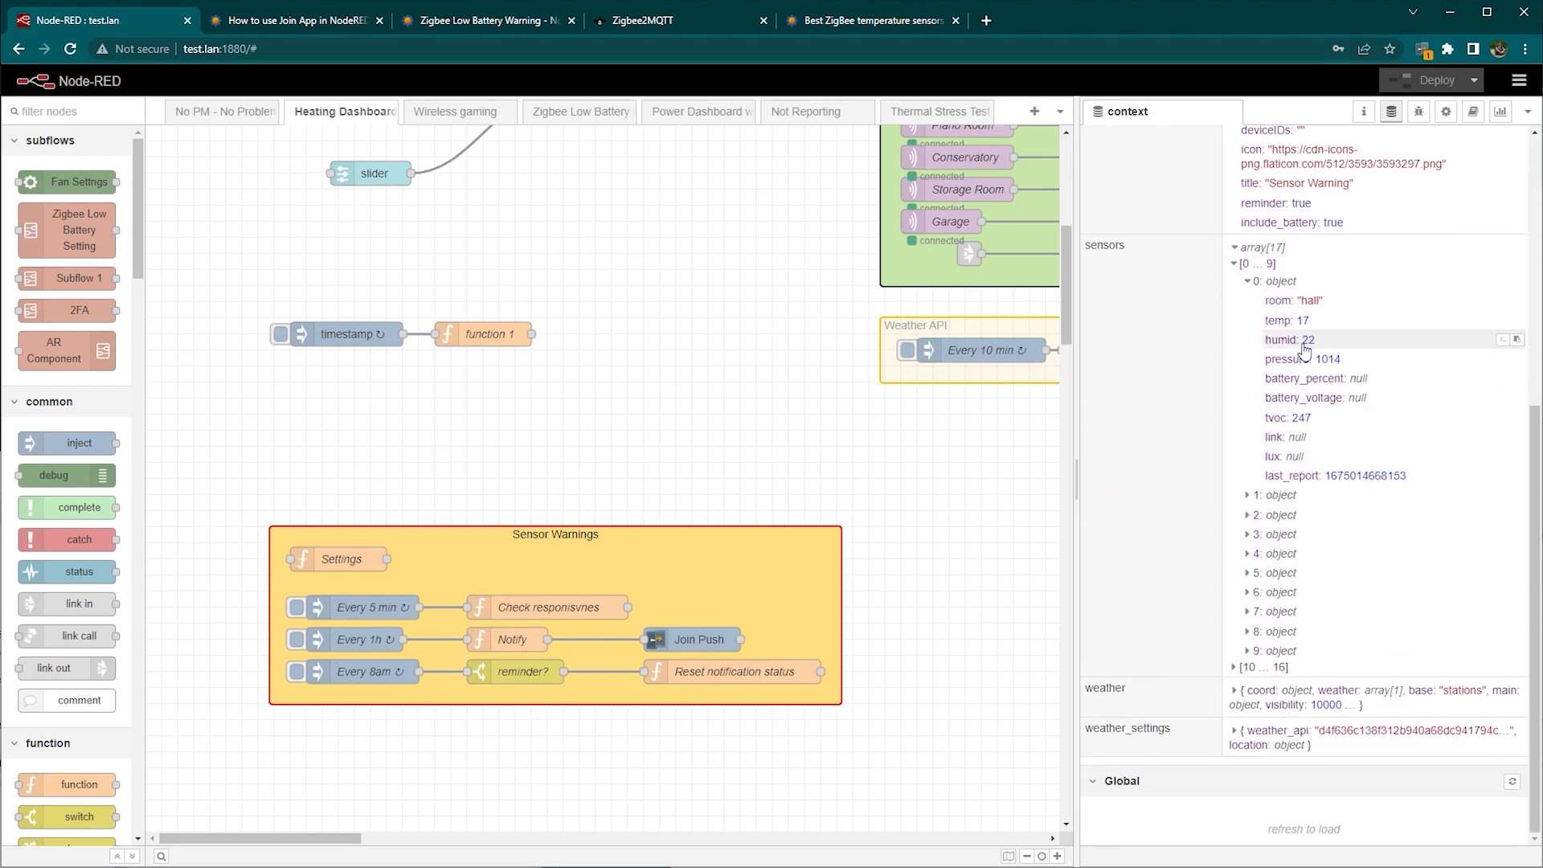
pyautogui.doubleClick(1297, 300)
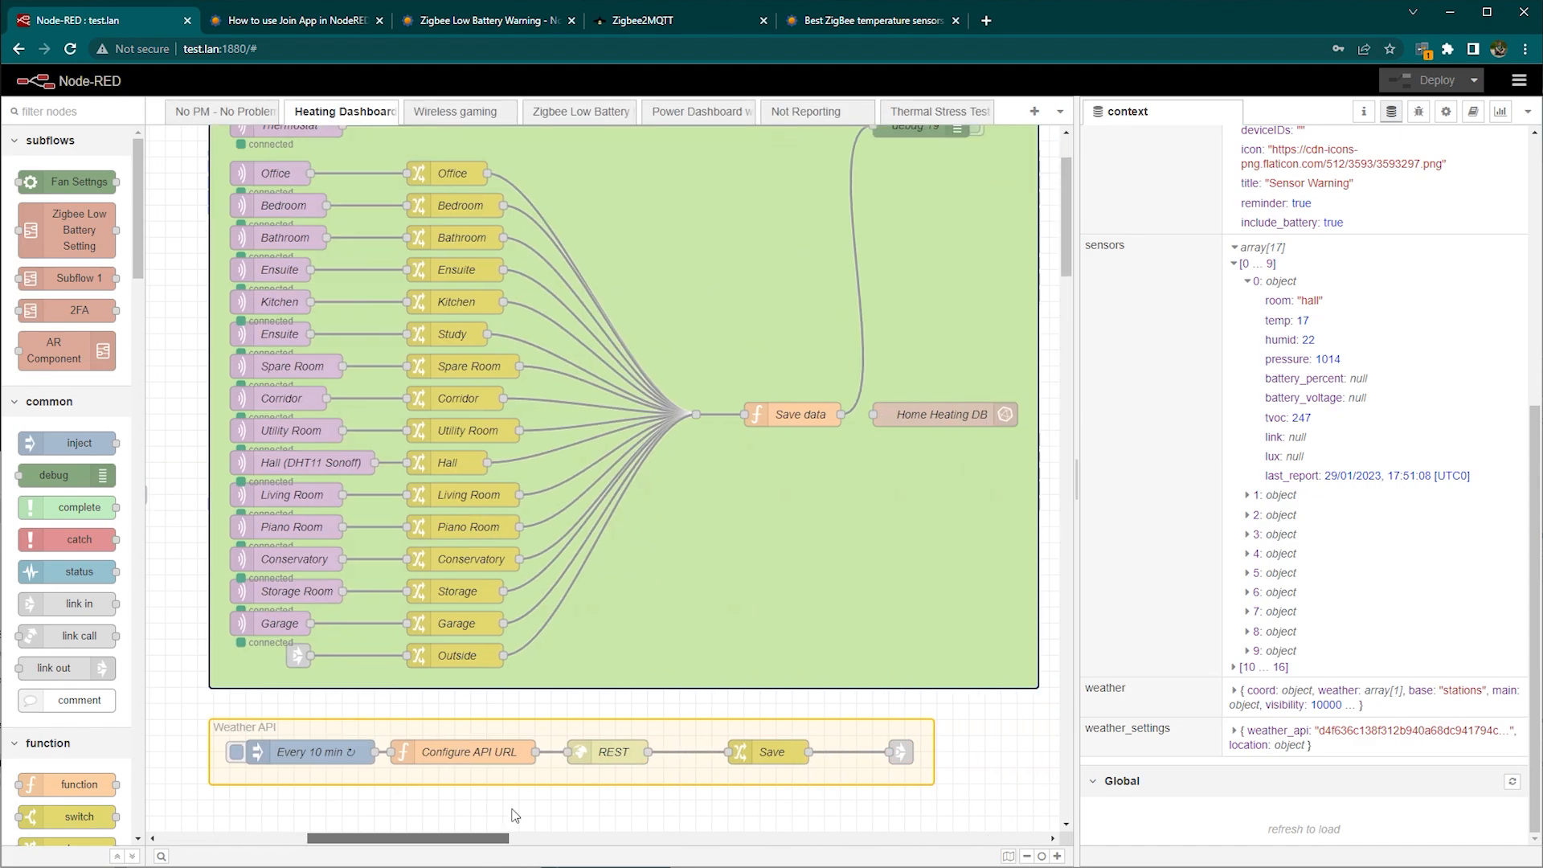
pyautogui.doubleClick(798, 413)
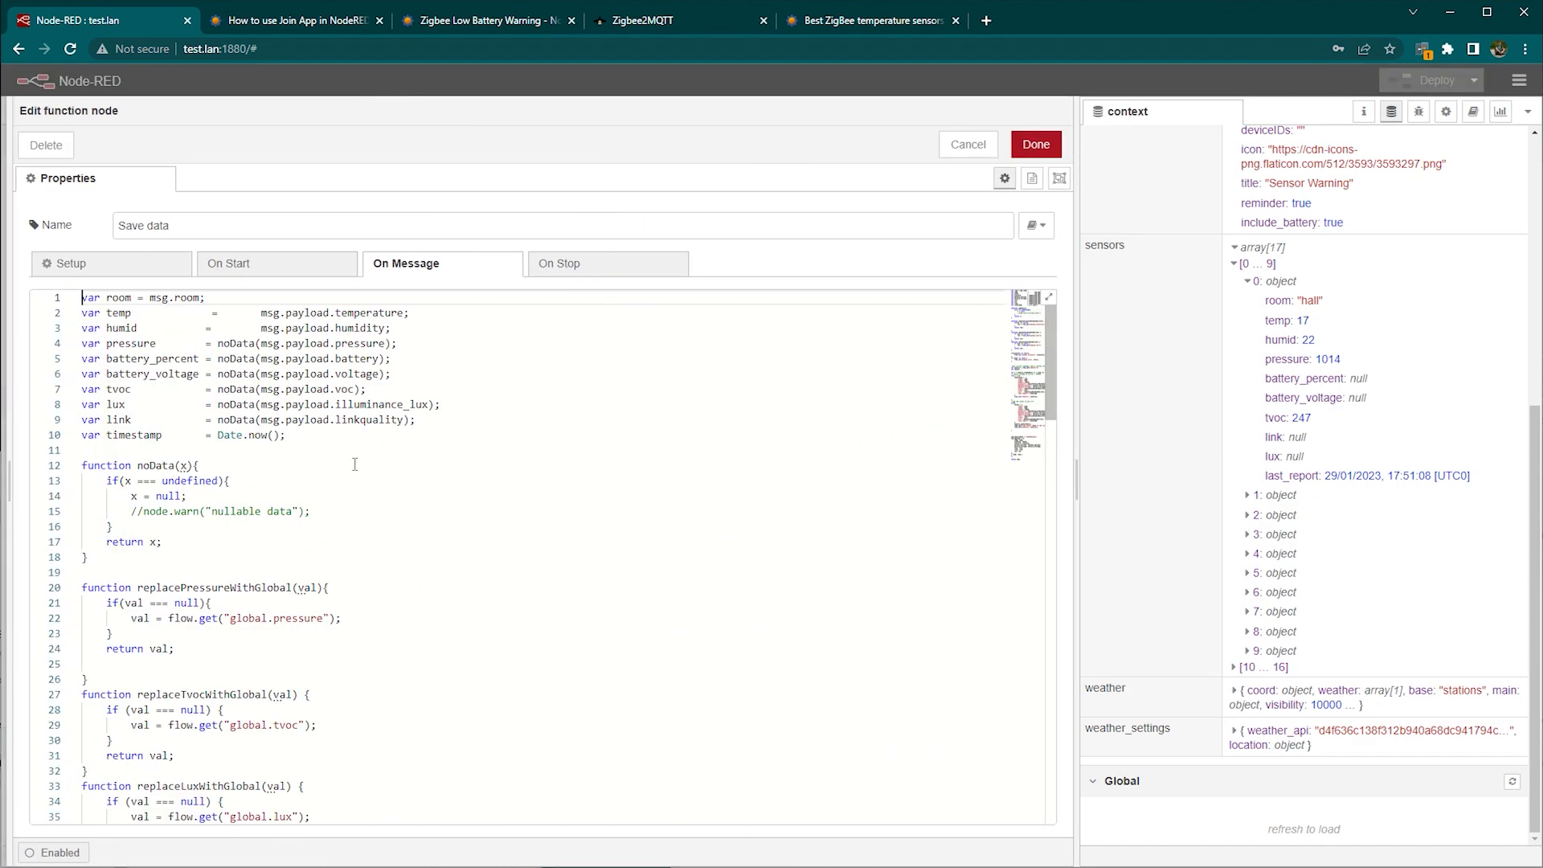
pyautogui.scroll(-3)
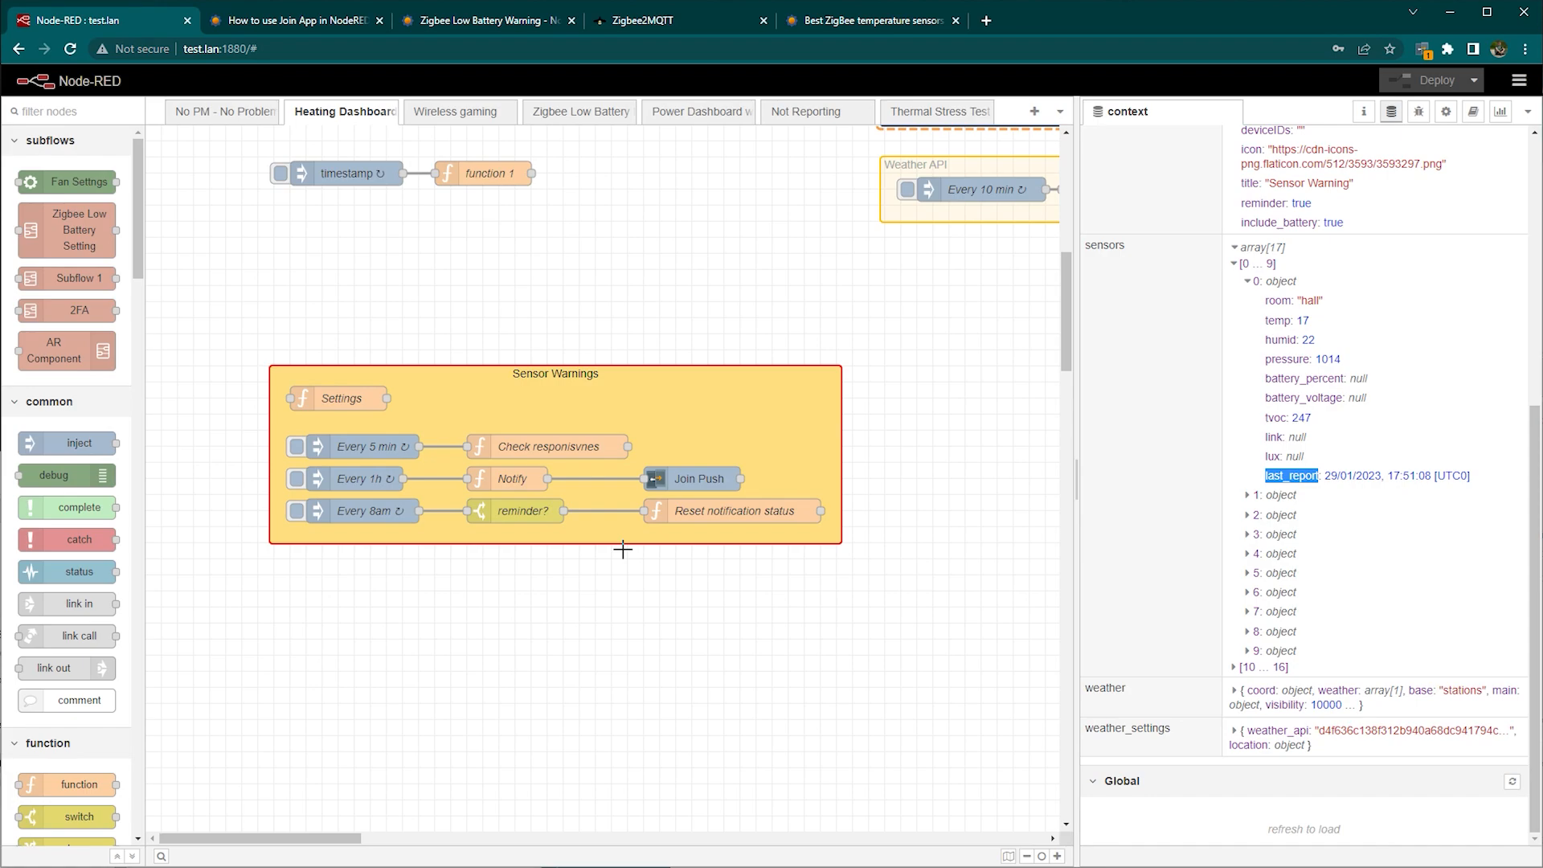
pyautogui.moveTo(1174, 482)
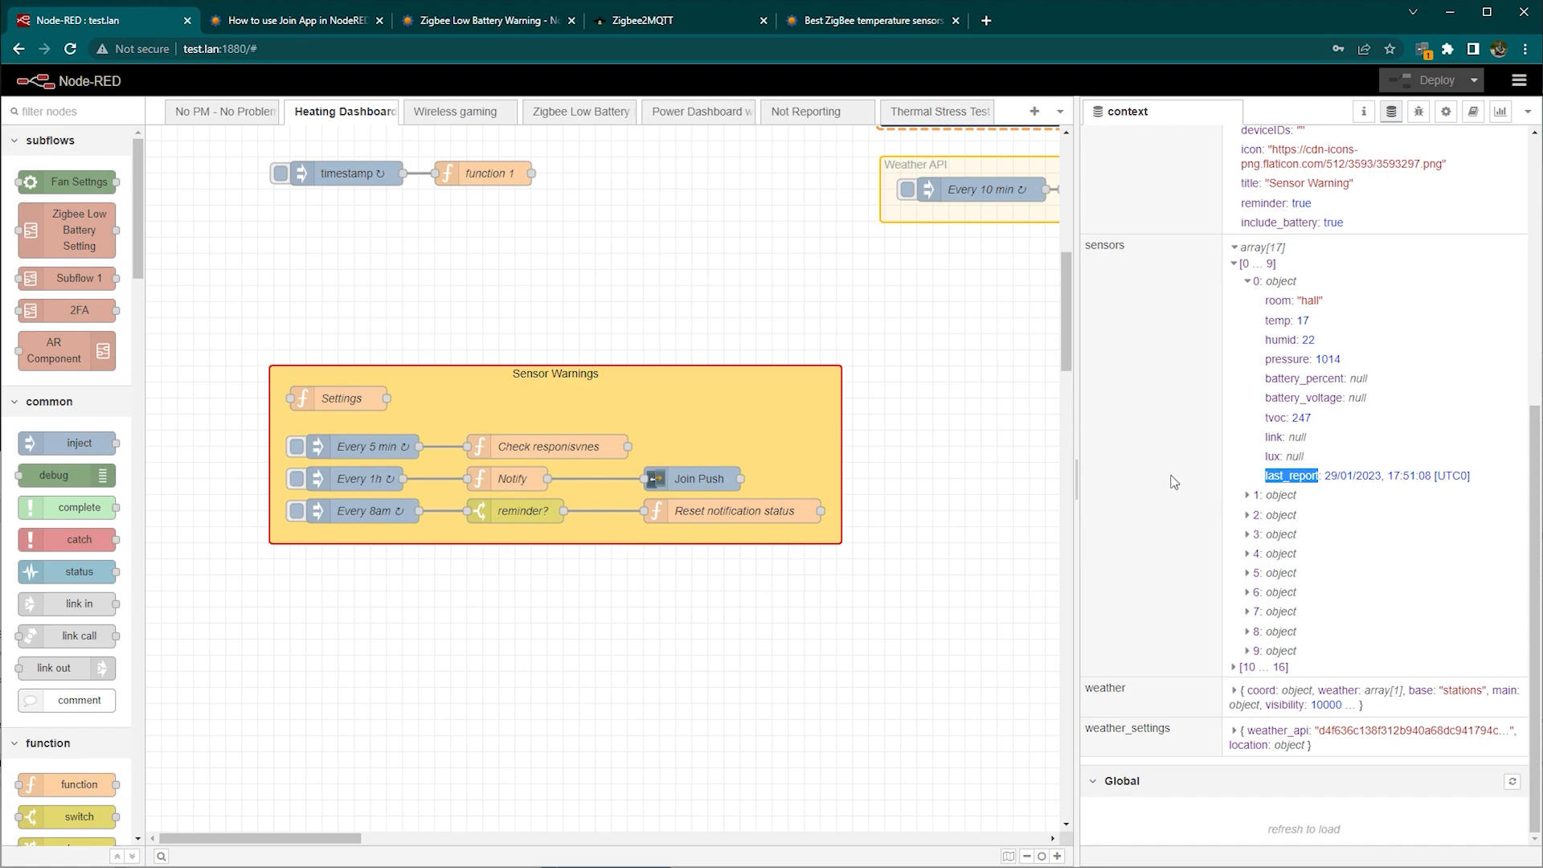
pyautogui.doubleClick(341, 399)
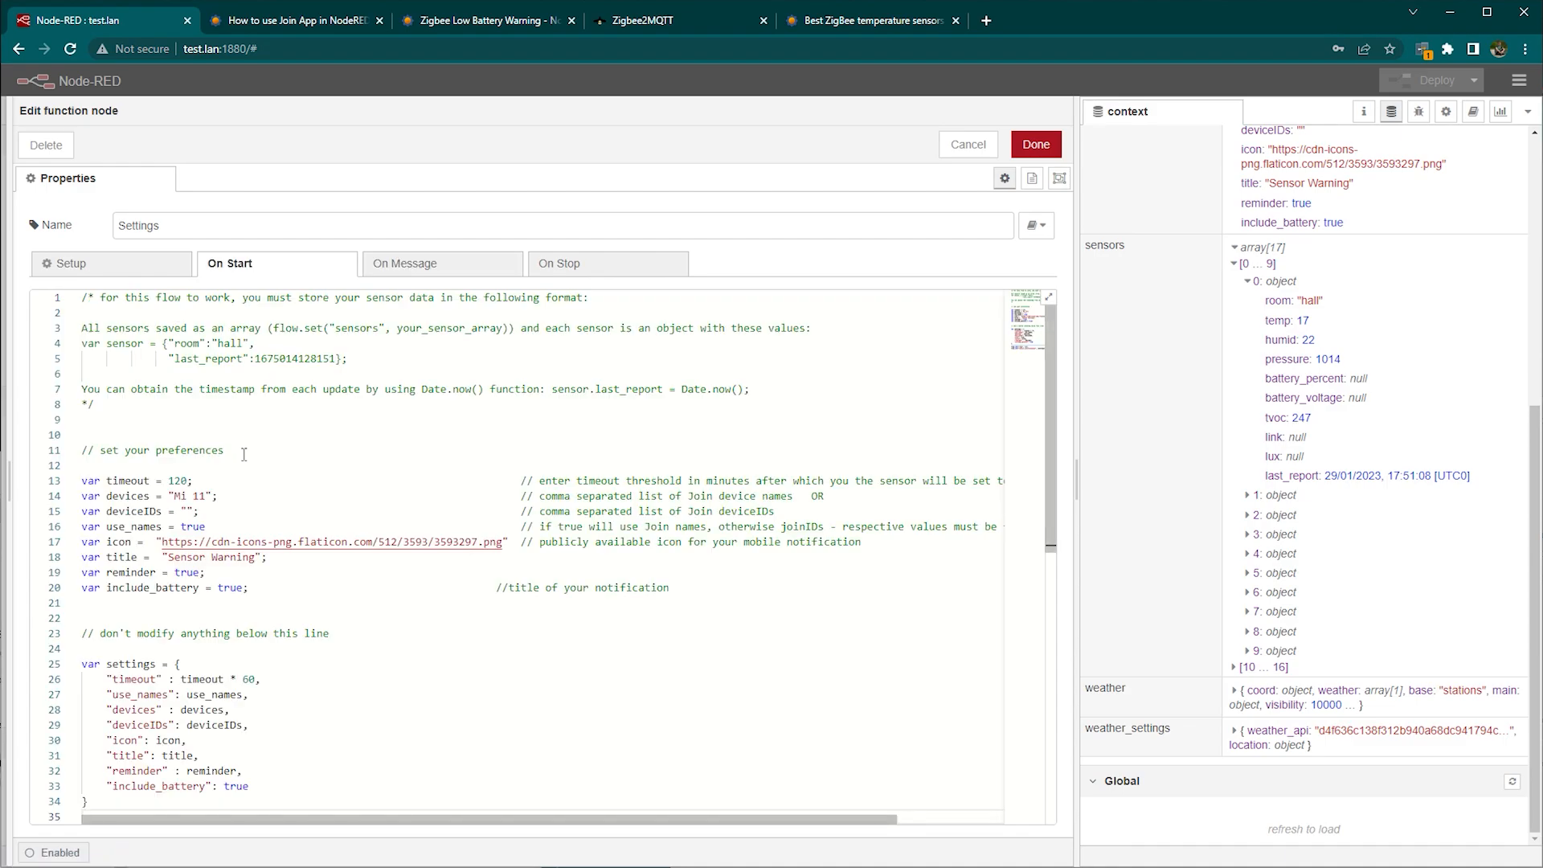
pyautogui.moveTo(79, 480); pyautogui.dragTo(207, 572)
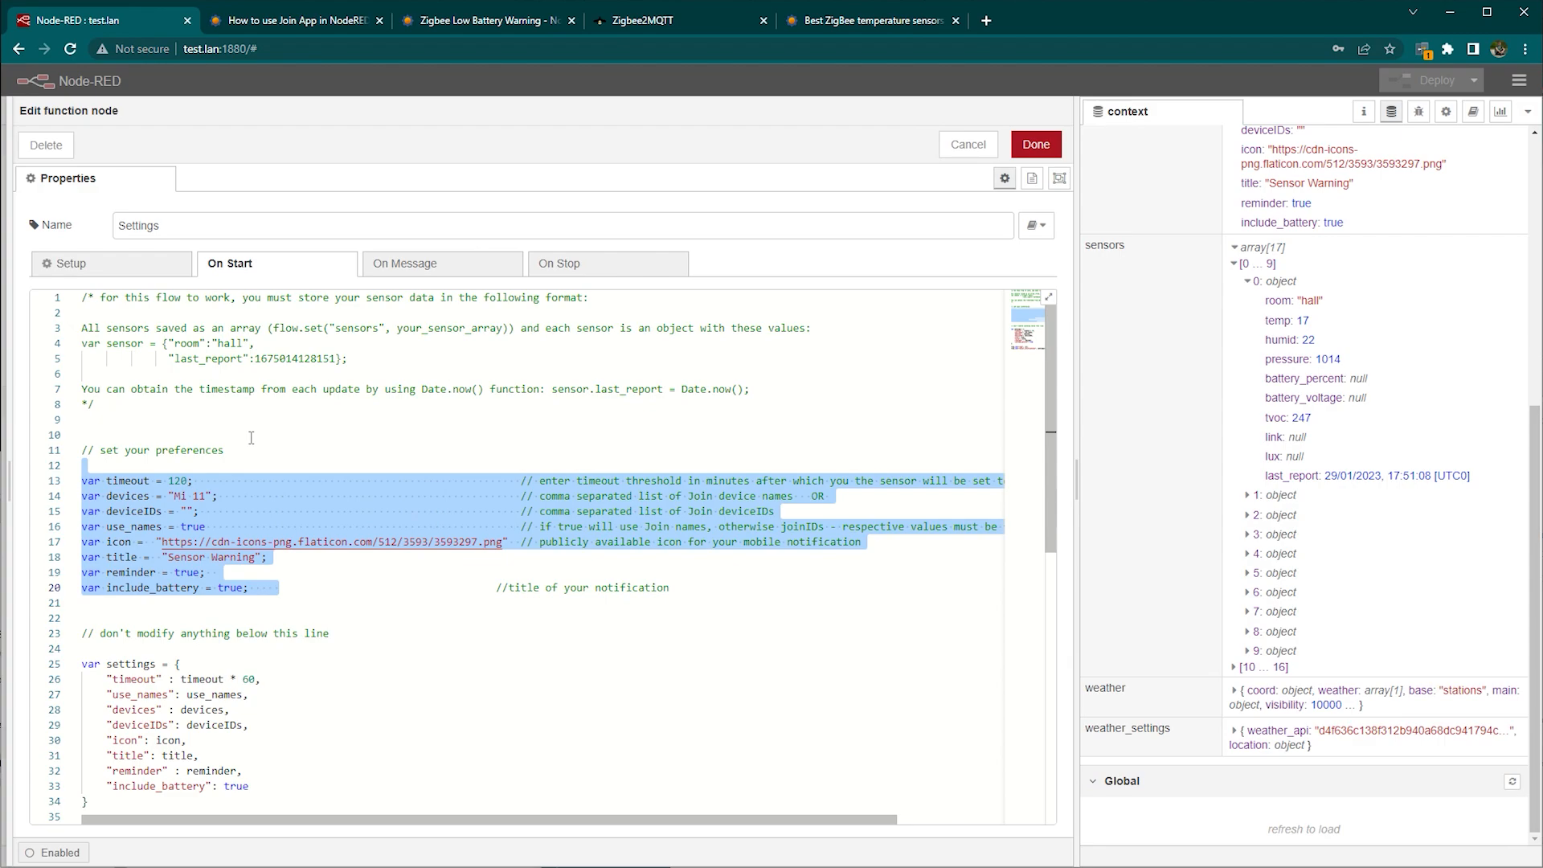
pyautogui.click(203, 511)
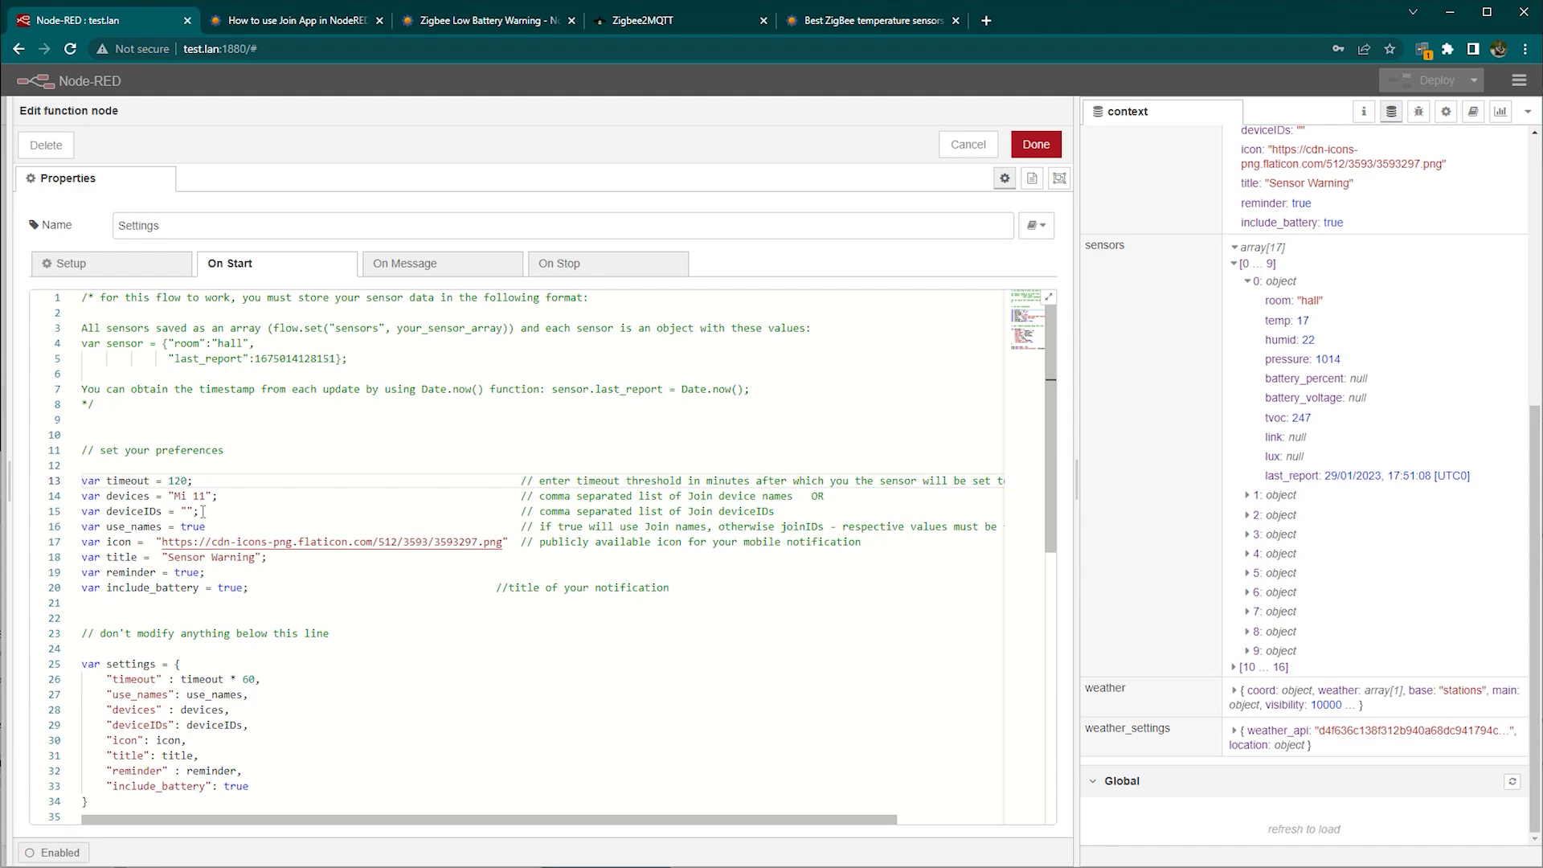
pyautogui.doubleClick(188, 497)
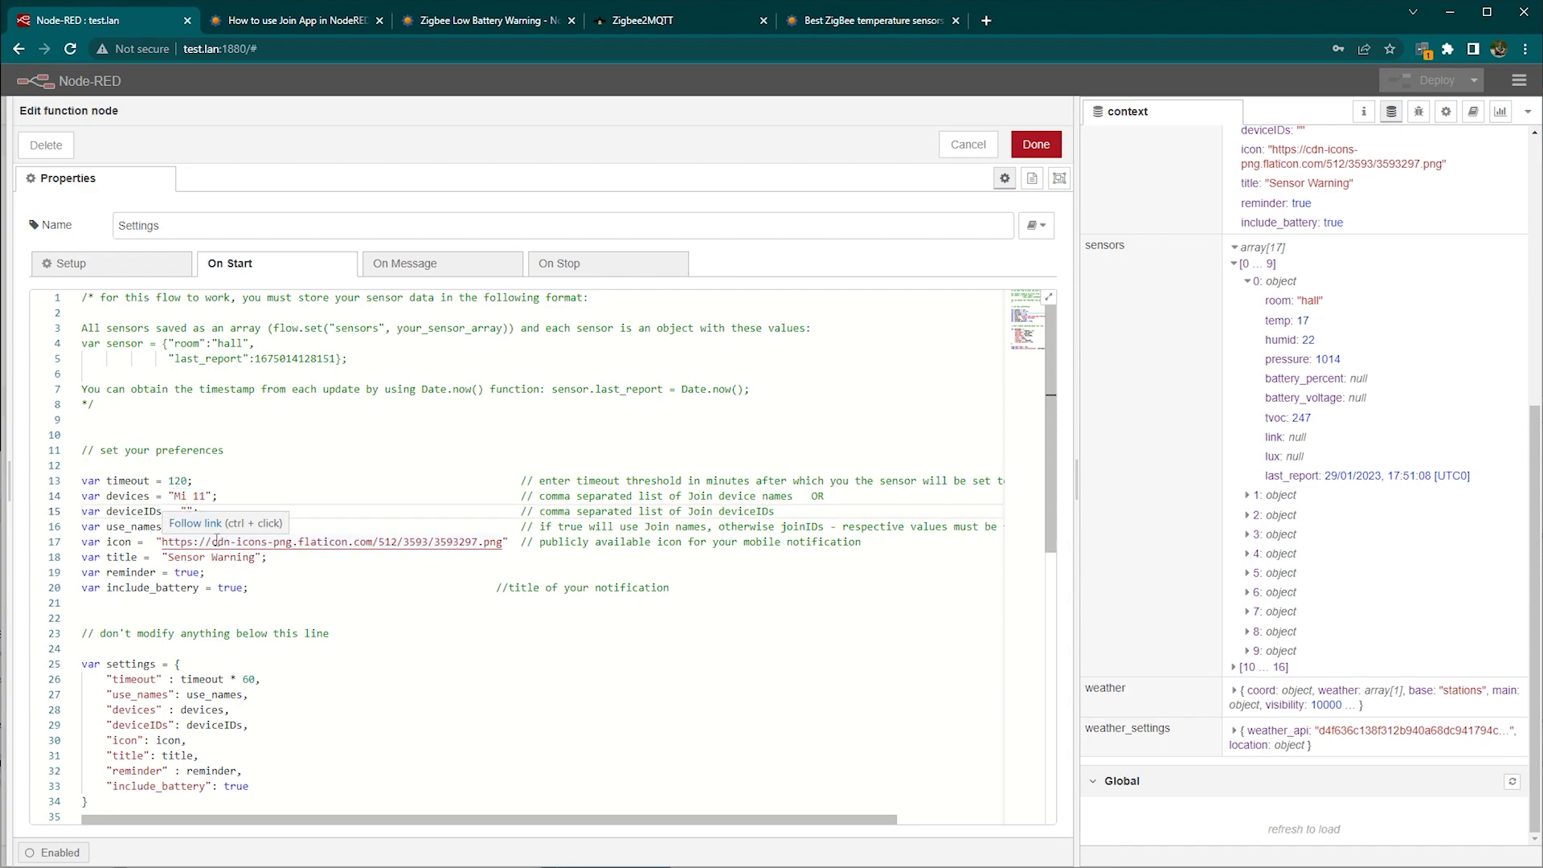
pyautogui.click(291, 20)
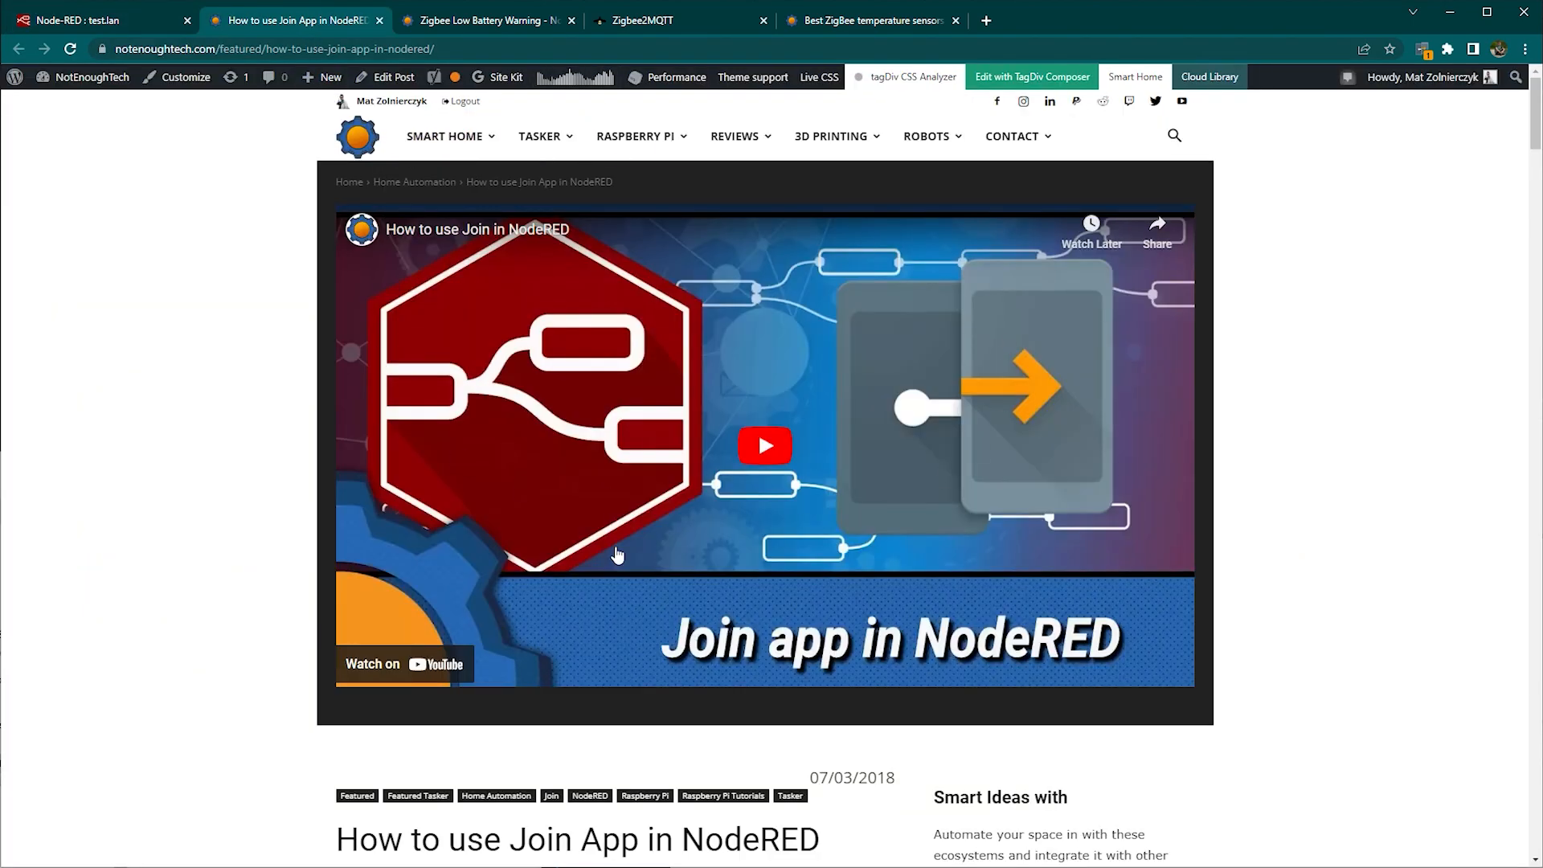
pyautogui.moveTo(410, 220)
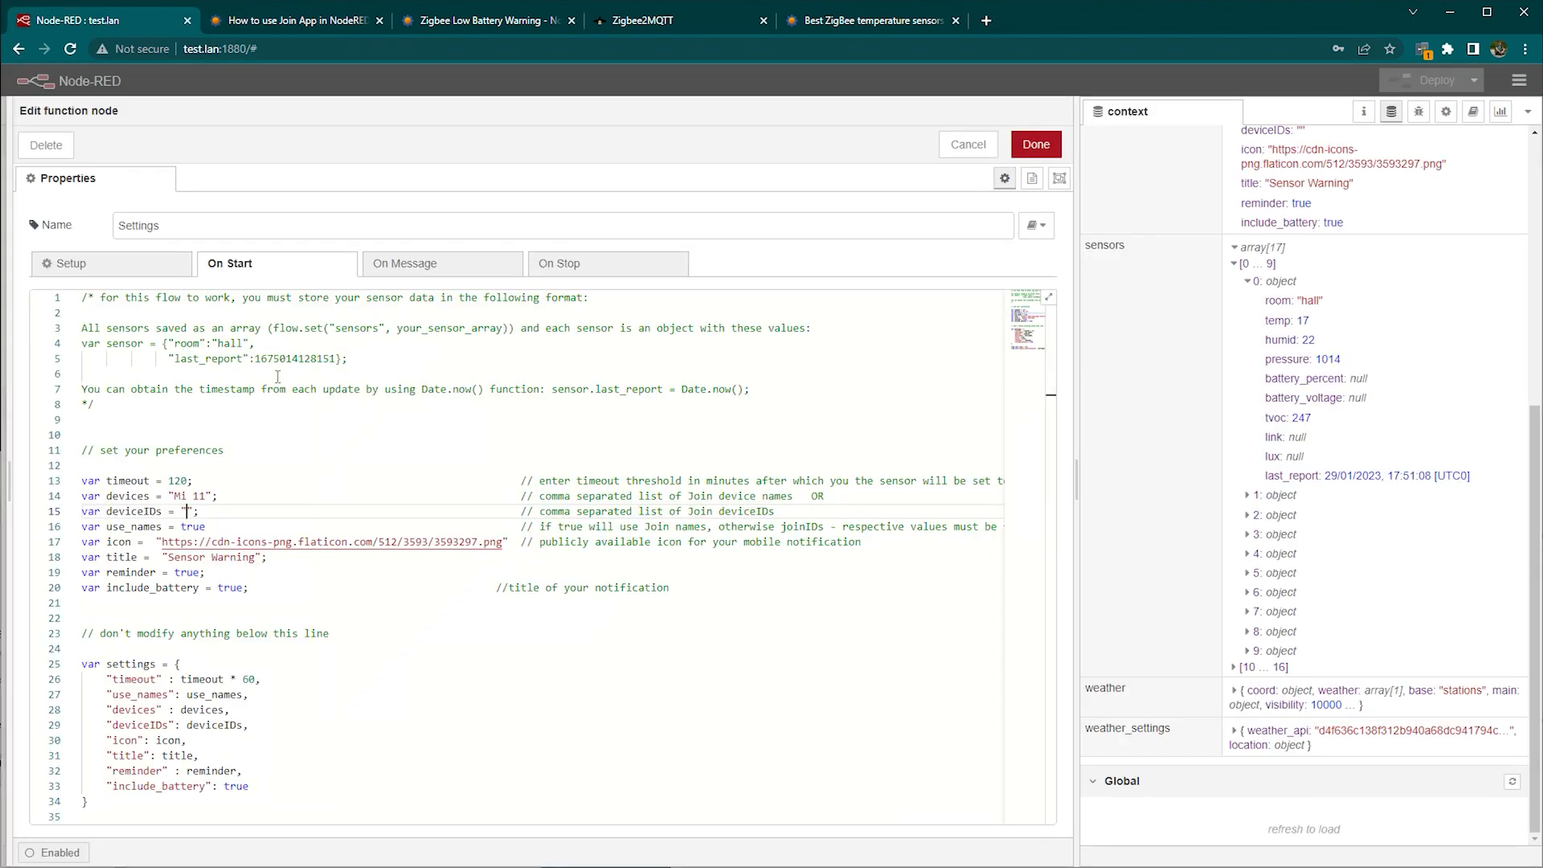
pyautogui.doubleClick(193, 525)
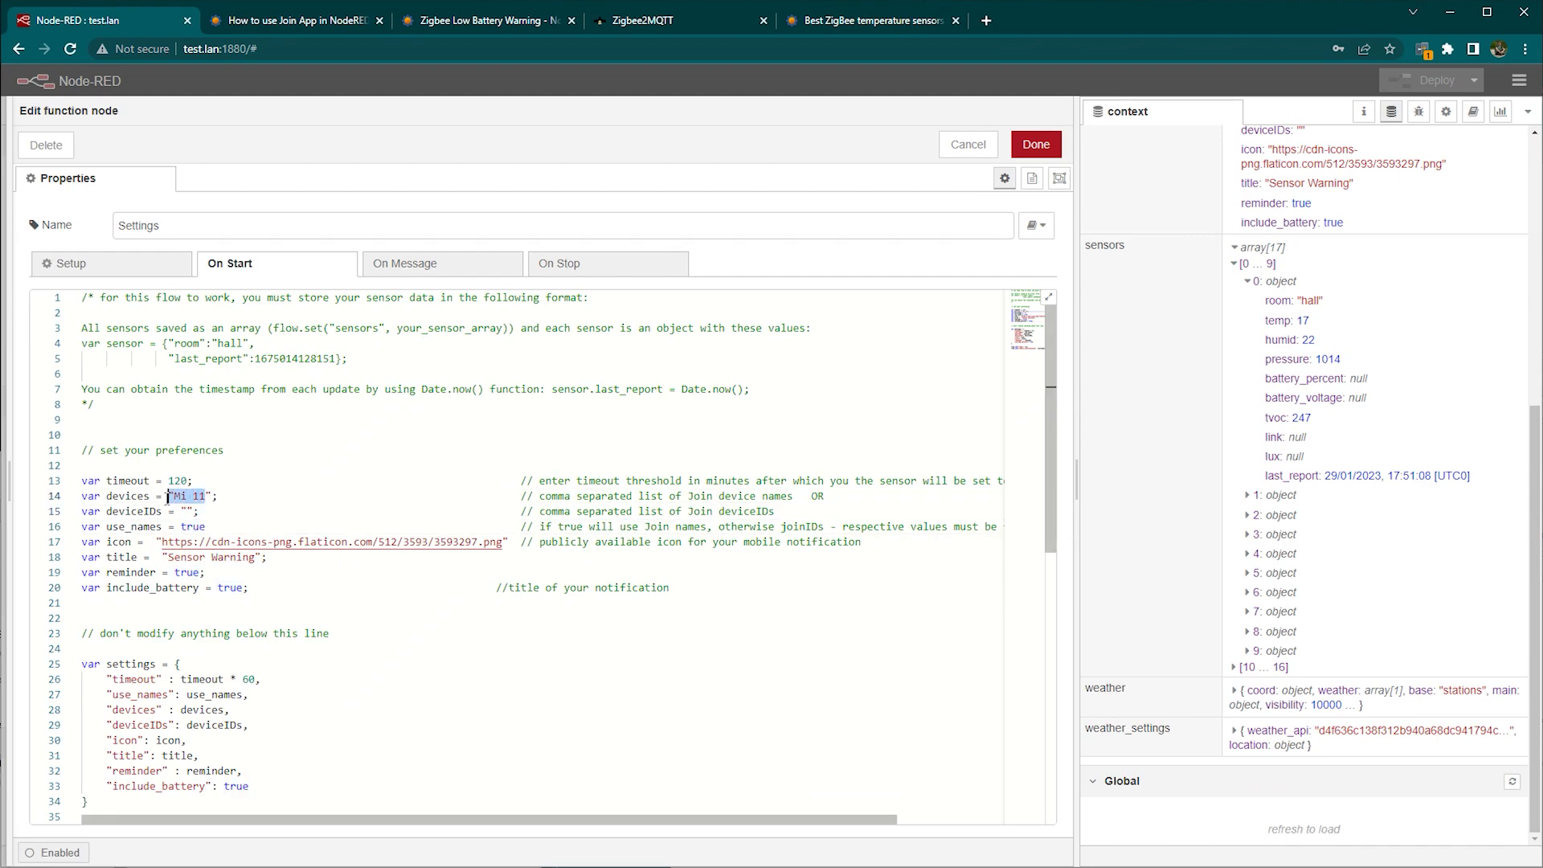
pyautogui.doubleClick(193, 525)
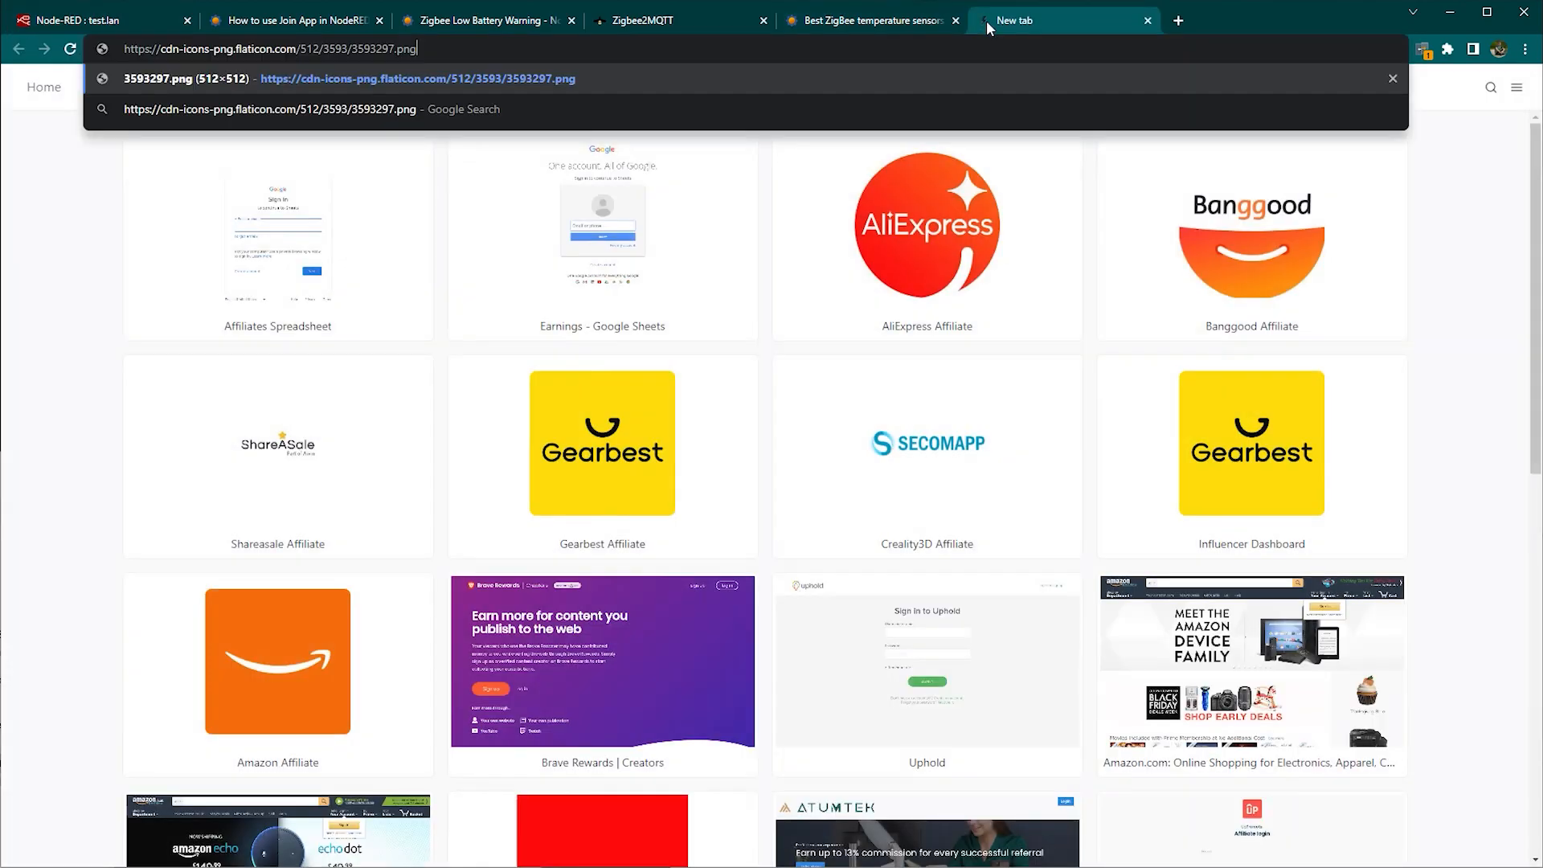
pyautogui.click(88, 19)
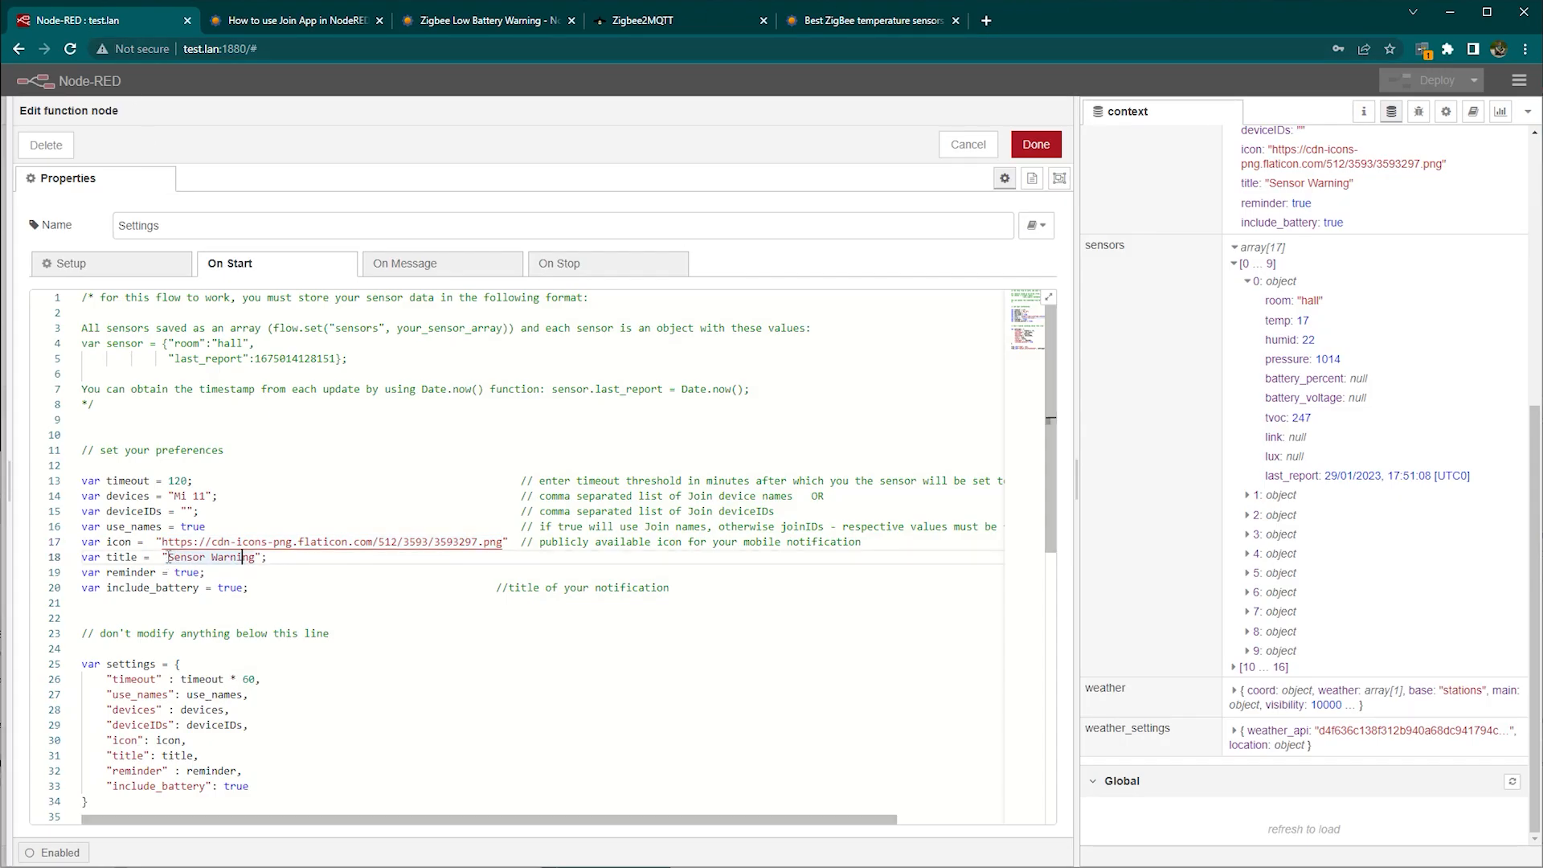
pyautogui.doubleClick(212, 557)
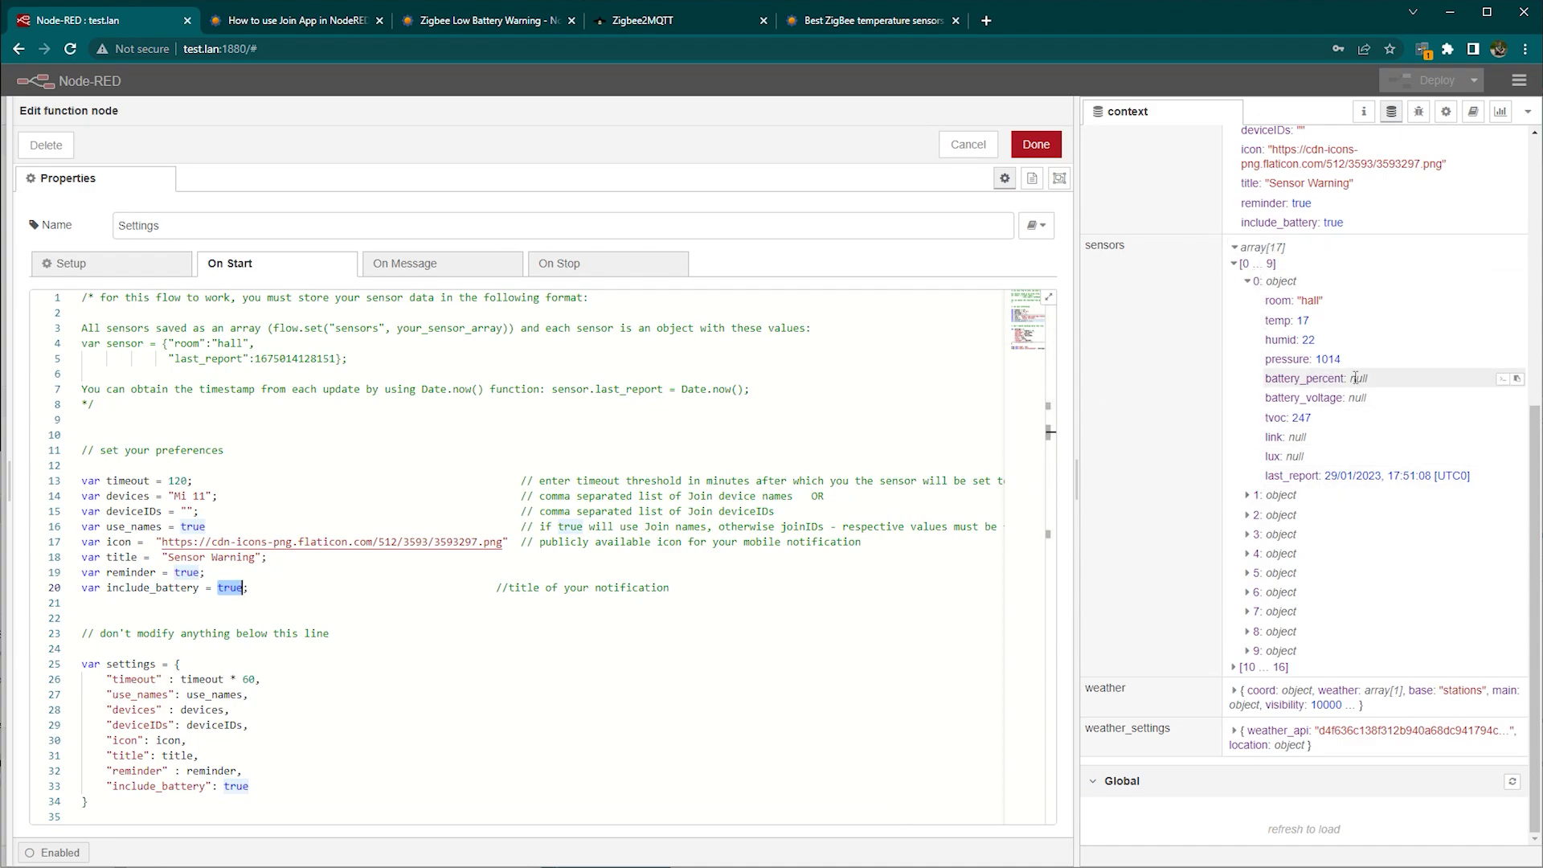
# Step: Select the include_battery value true in the Settings preferences
pyautogui.doubleClick(1303, 378)
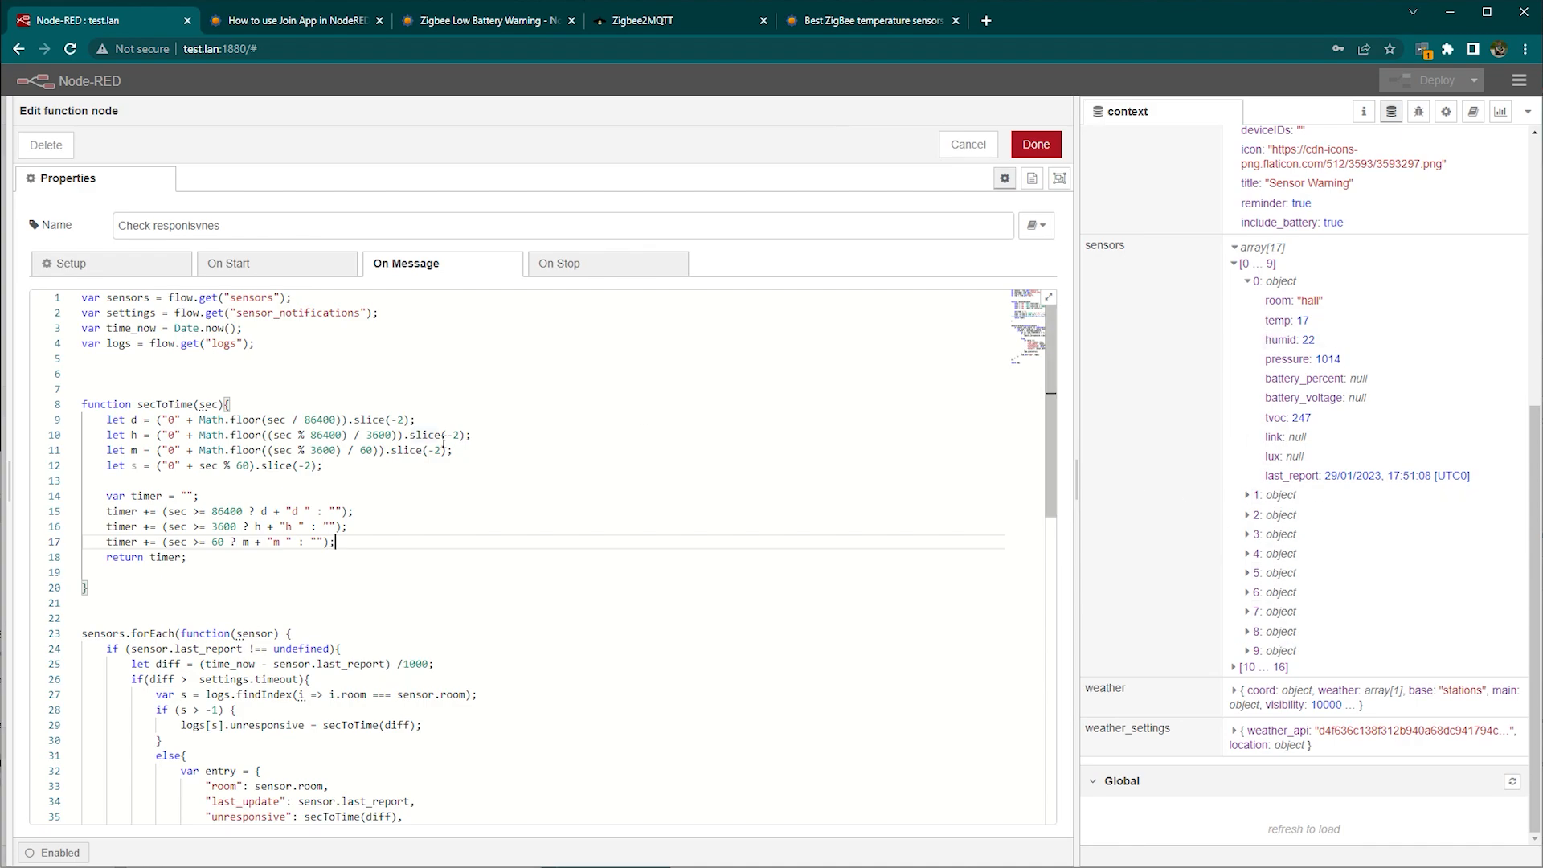
# Step: Review the rest of the Check responsivnes message code and close the node editor
pyautogui.scroll(-3)
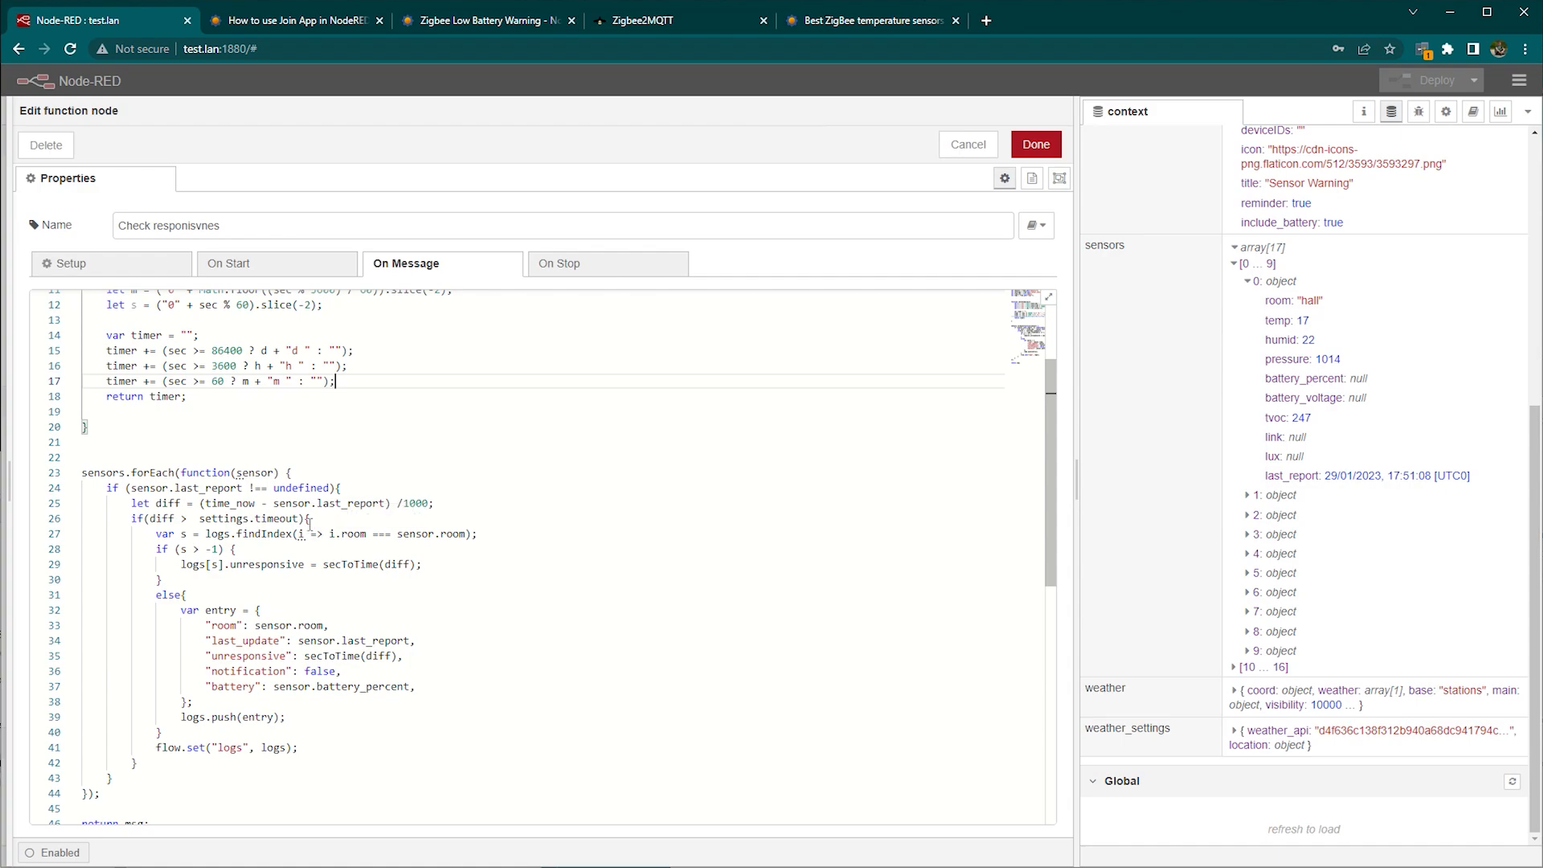
pyautogui.scroll(-3)
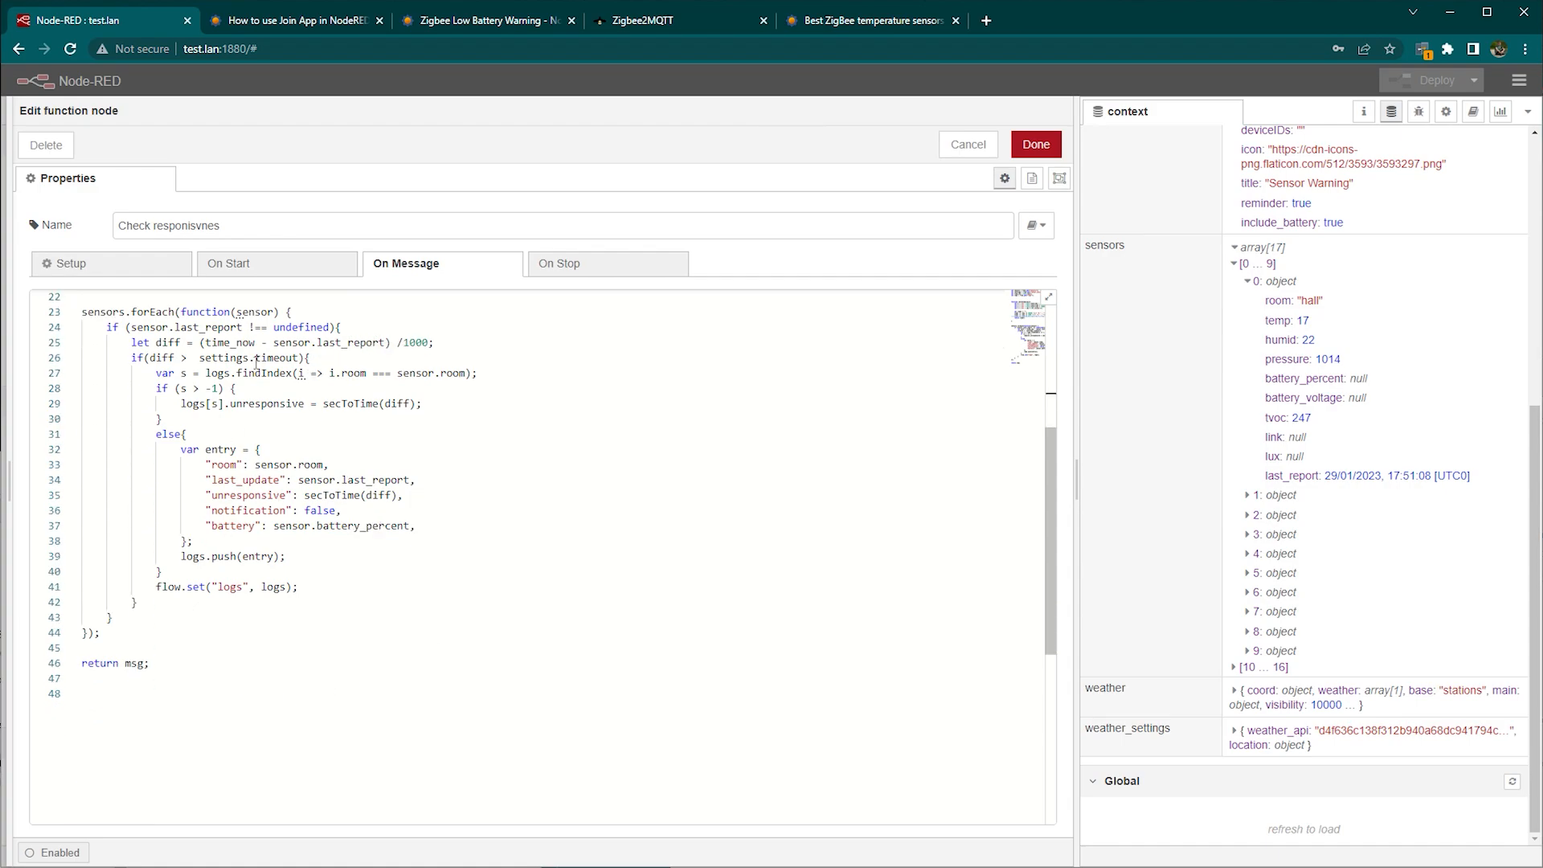
pyautogui.click(966, 144)
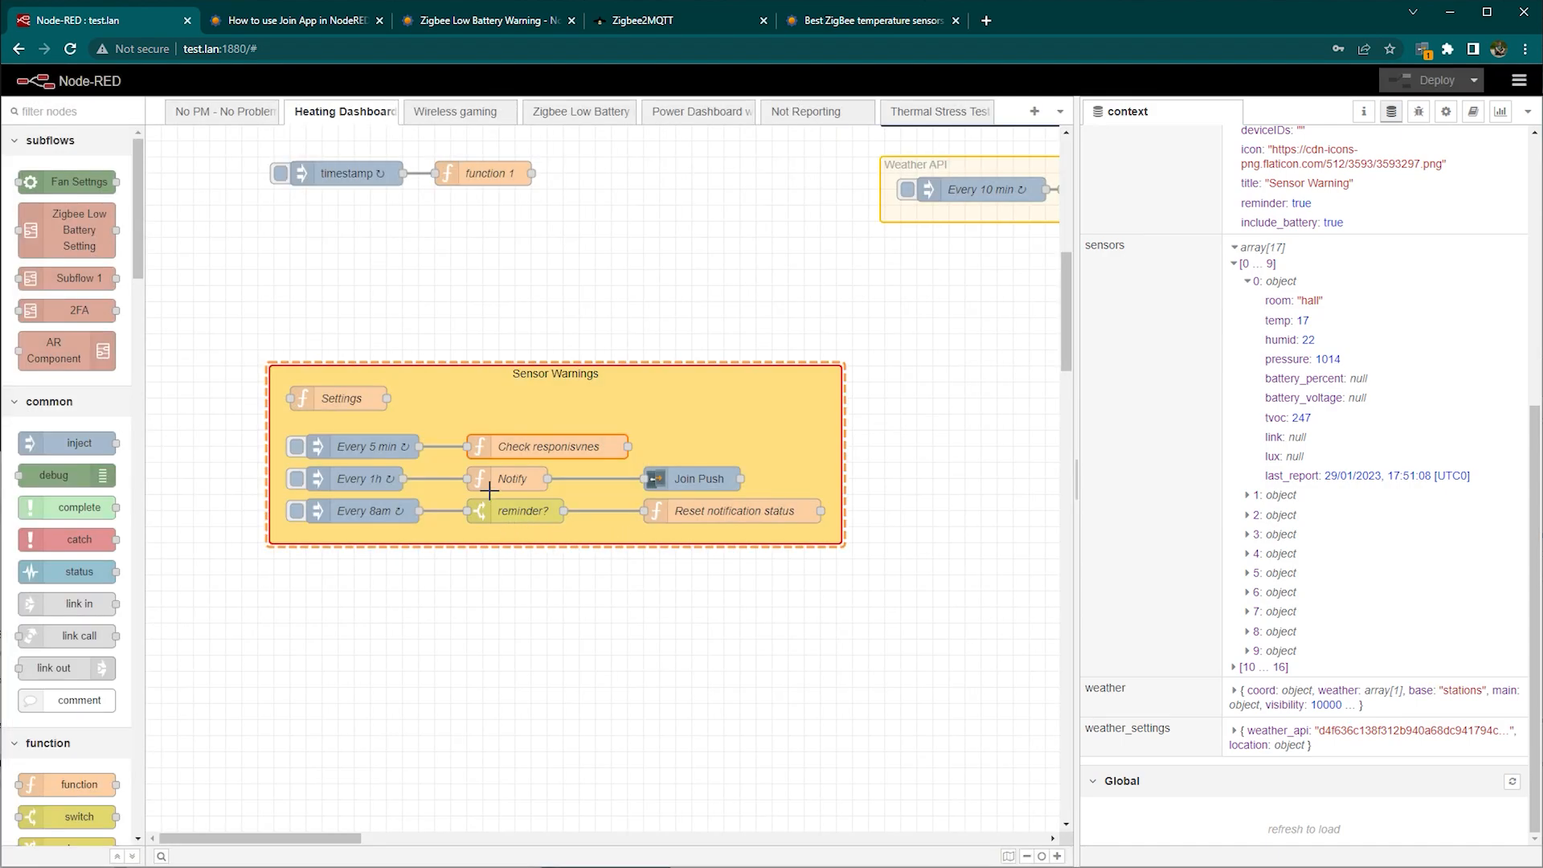
# Step: Review the Notify node's code alongside the logs stored in flow context, then close it
pyautogui.doubleClick(511, 479)
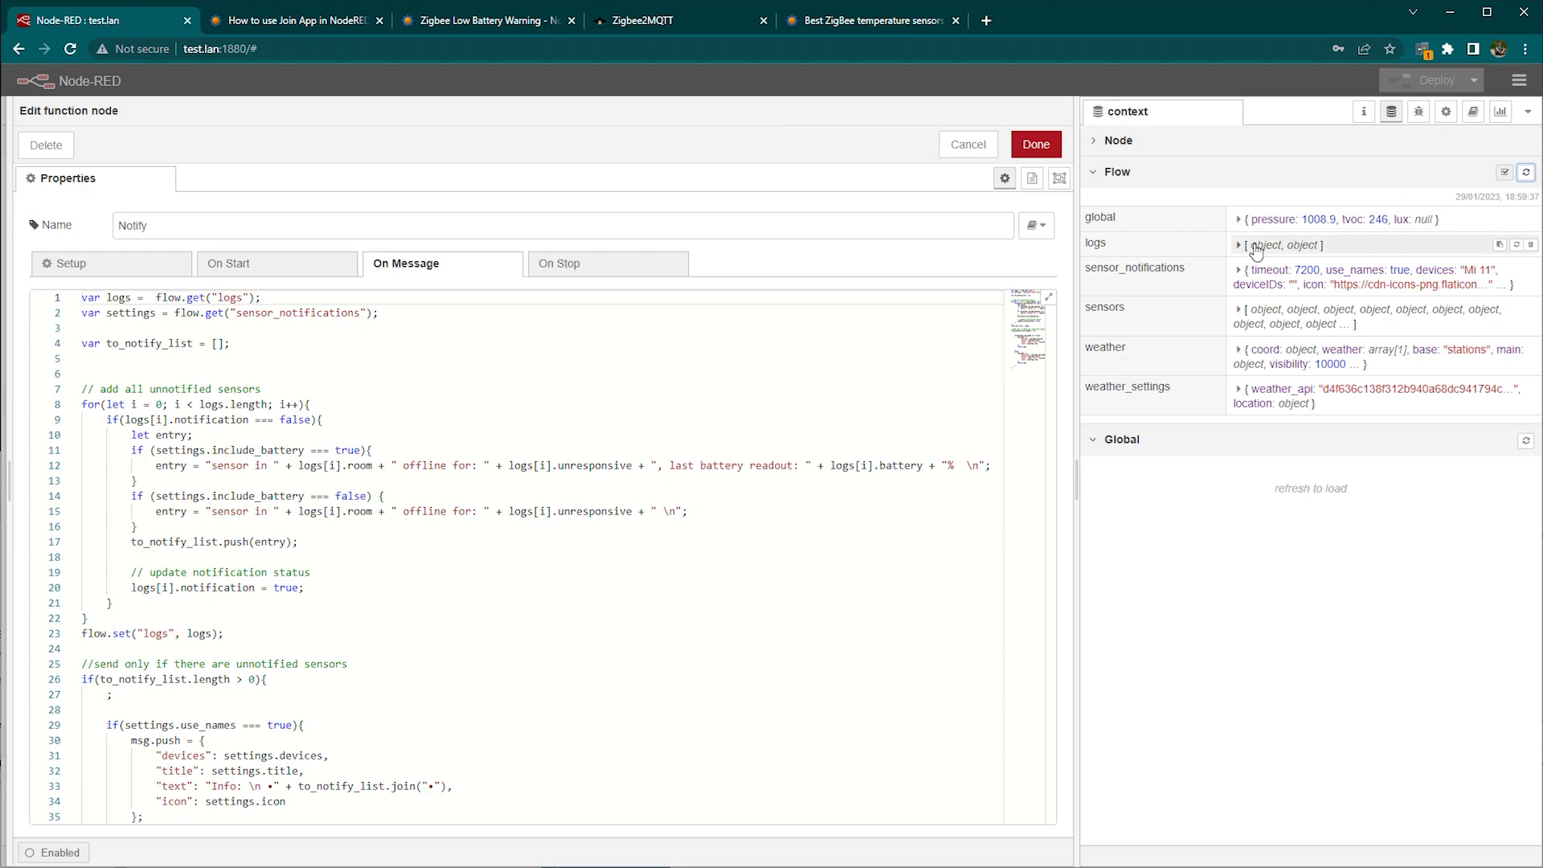
pyautogui.click(1239, 244)
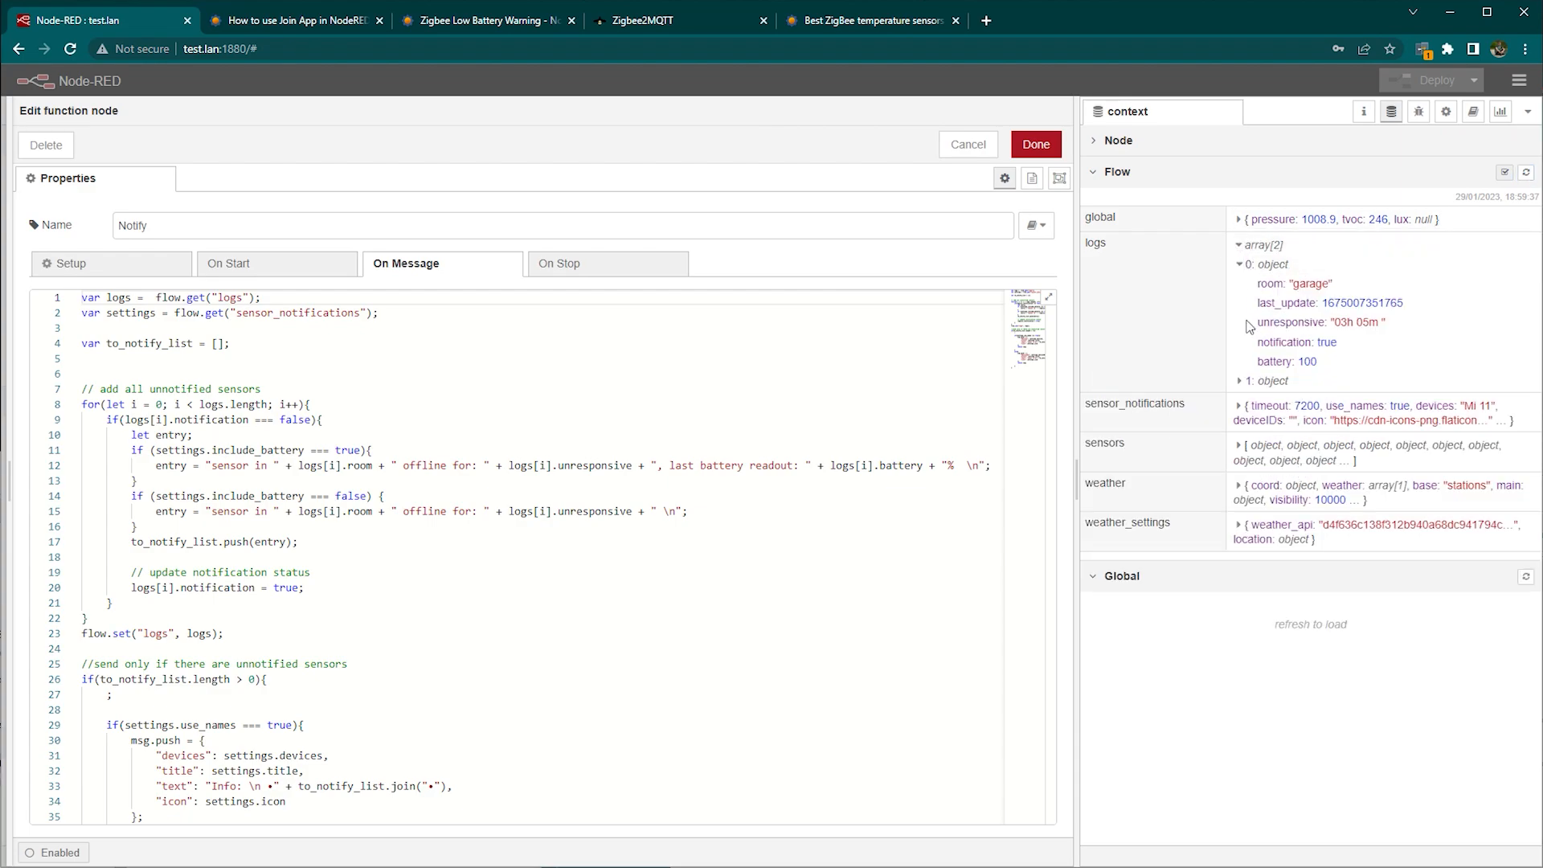
pyautogui.click(1247, 381)
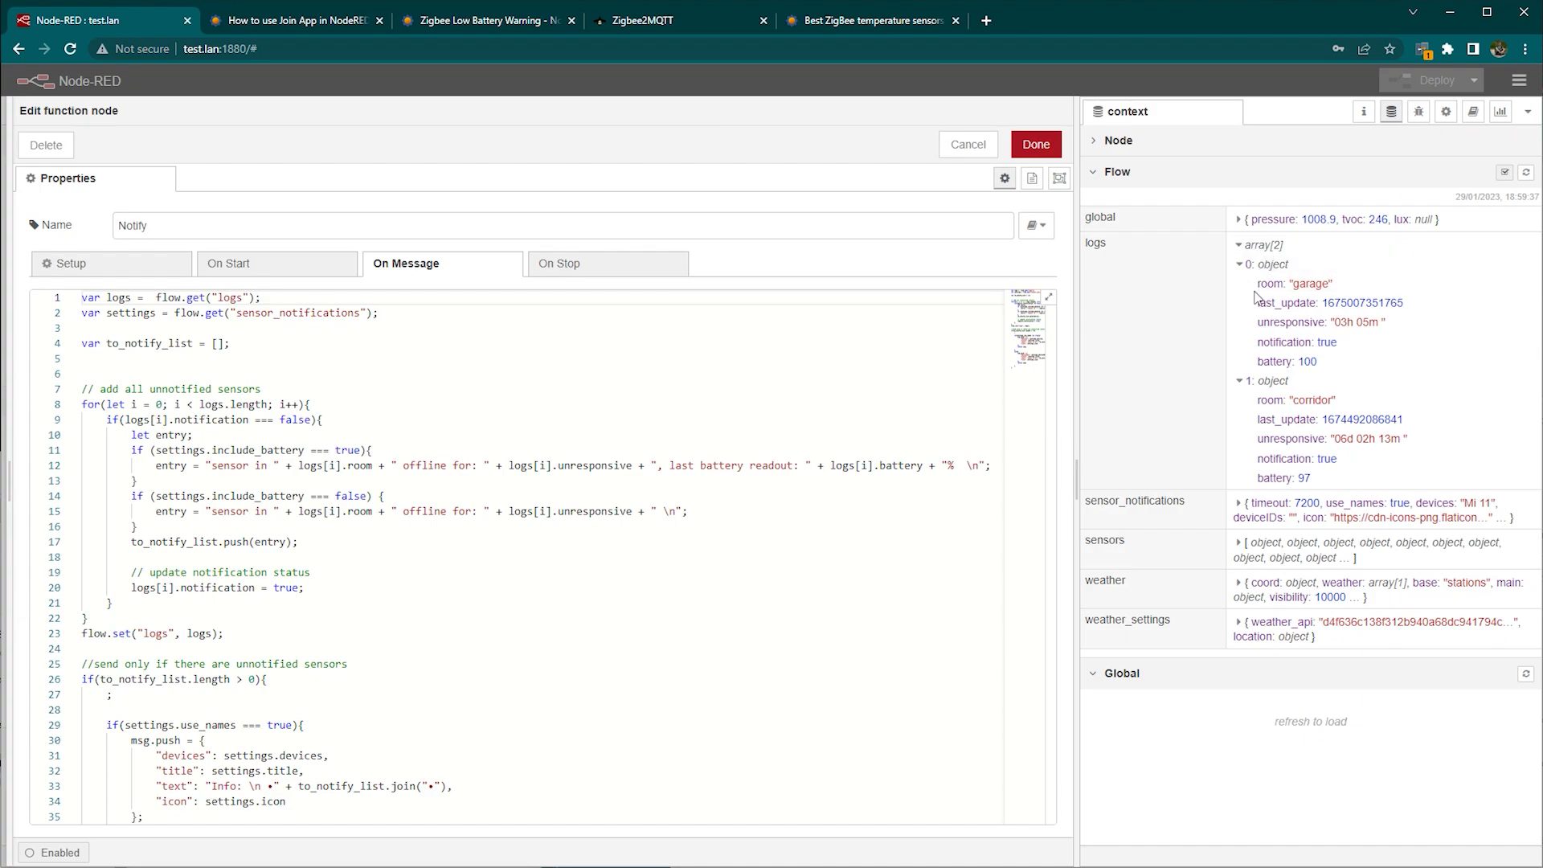
pyautogui.scroll(-3)
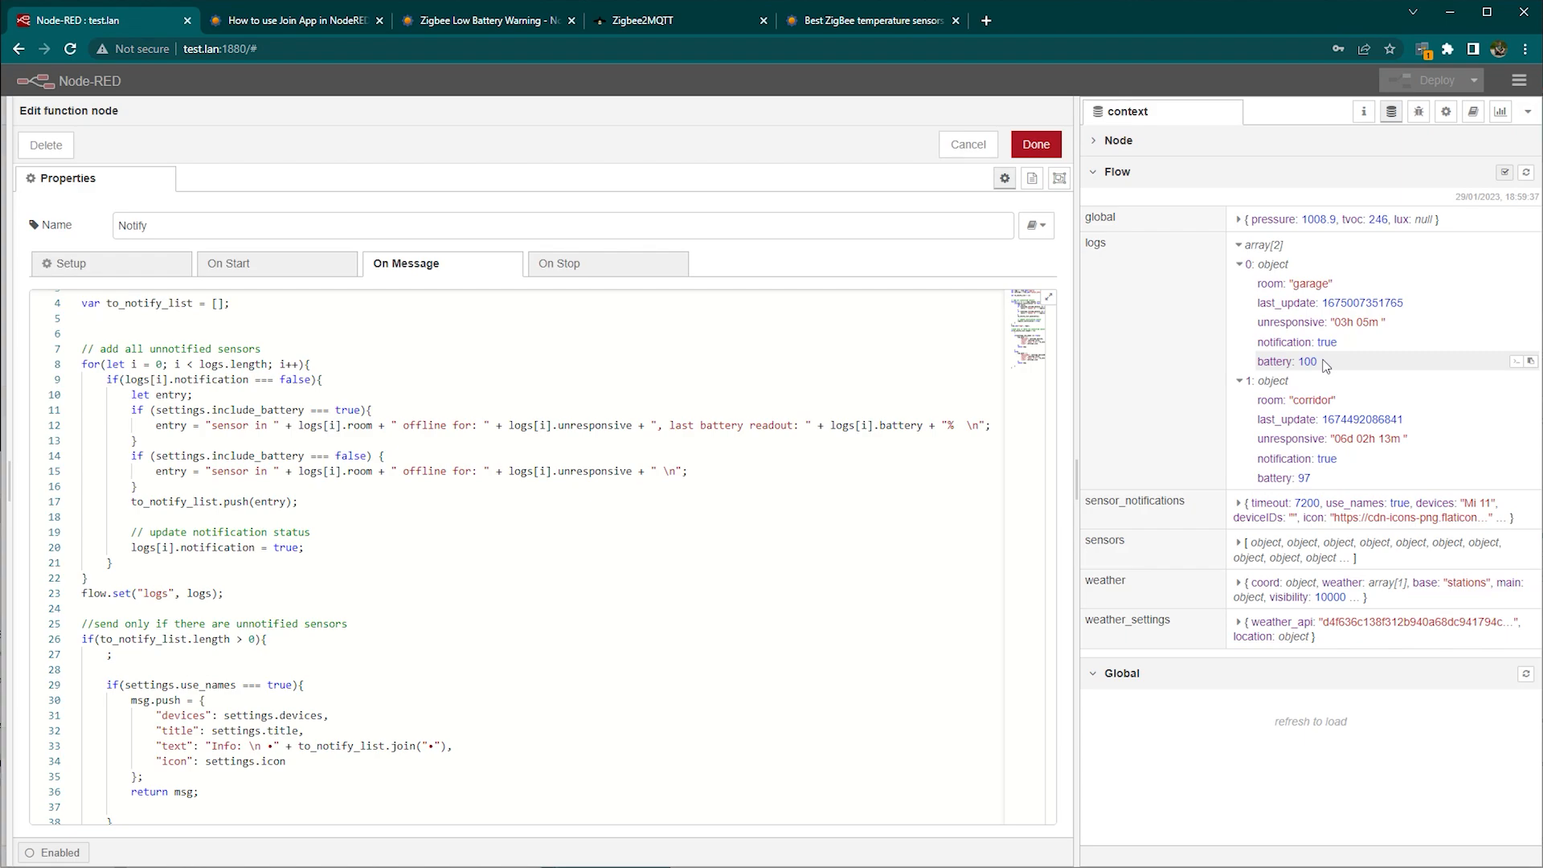
pyautogui.click(966, 143)
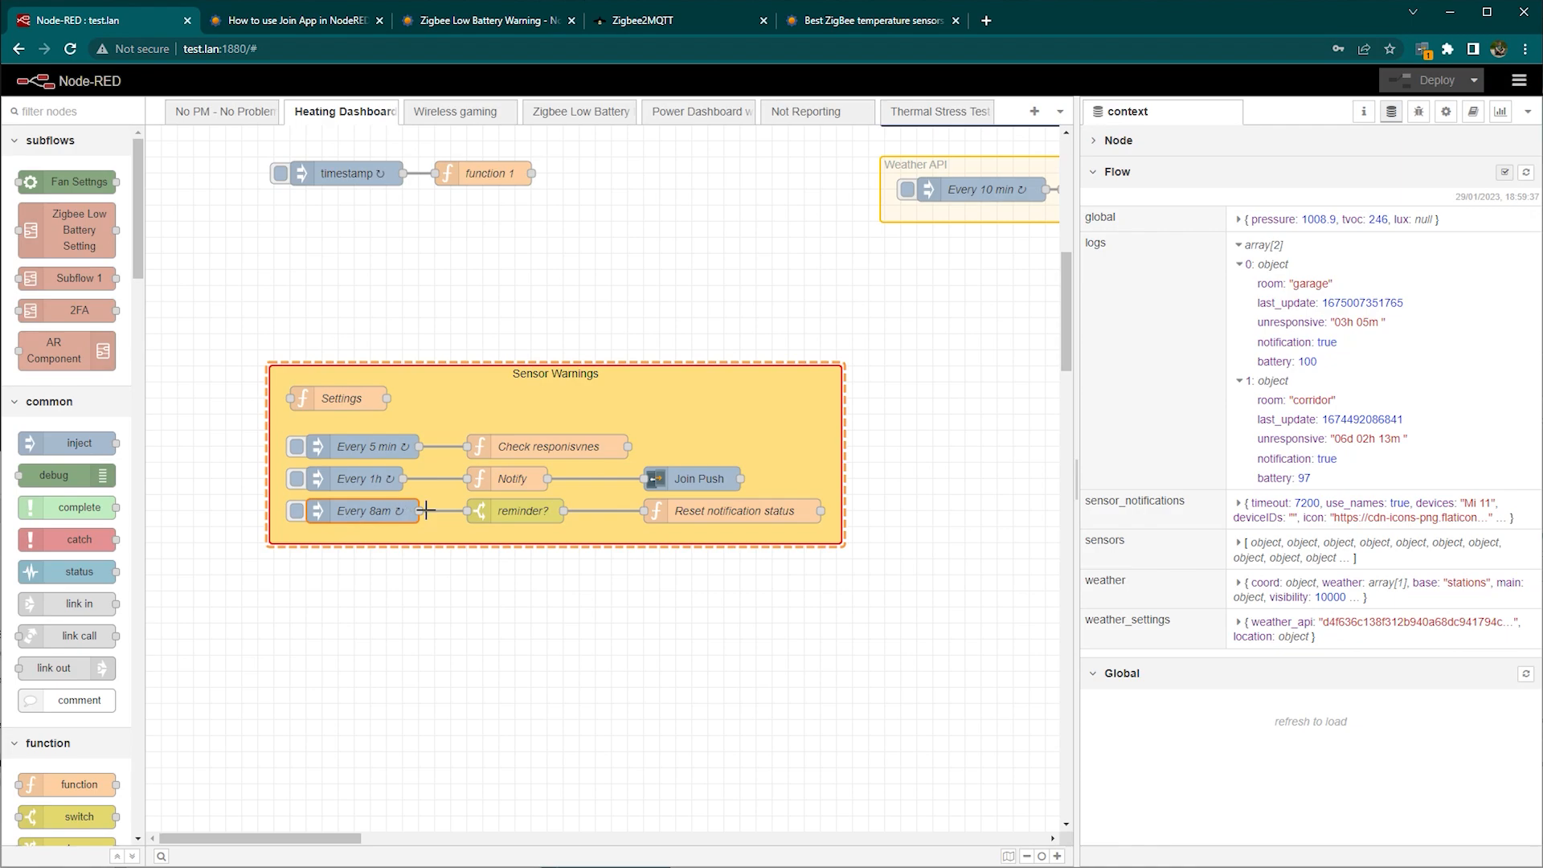
# Step: Reopen the Notify node's code for a second look and confirm it with Done
pyautogui.doubleClick(512, 479)
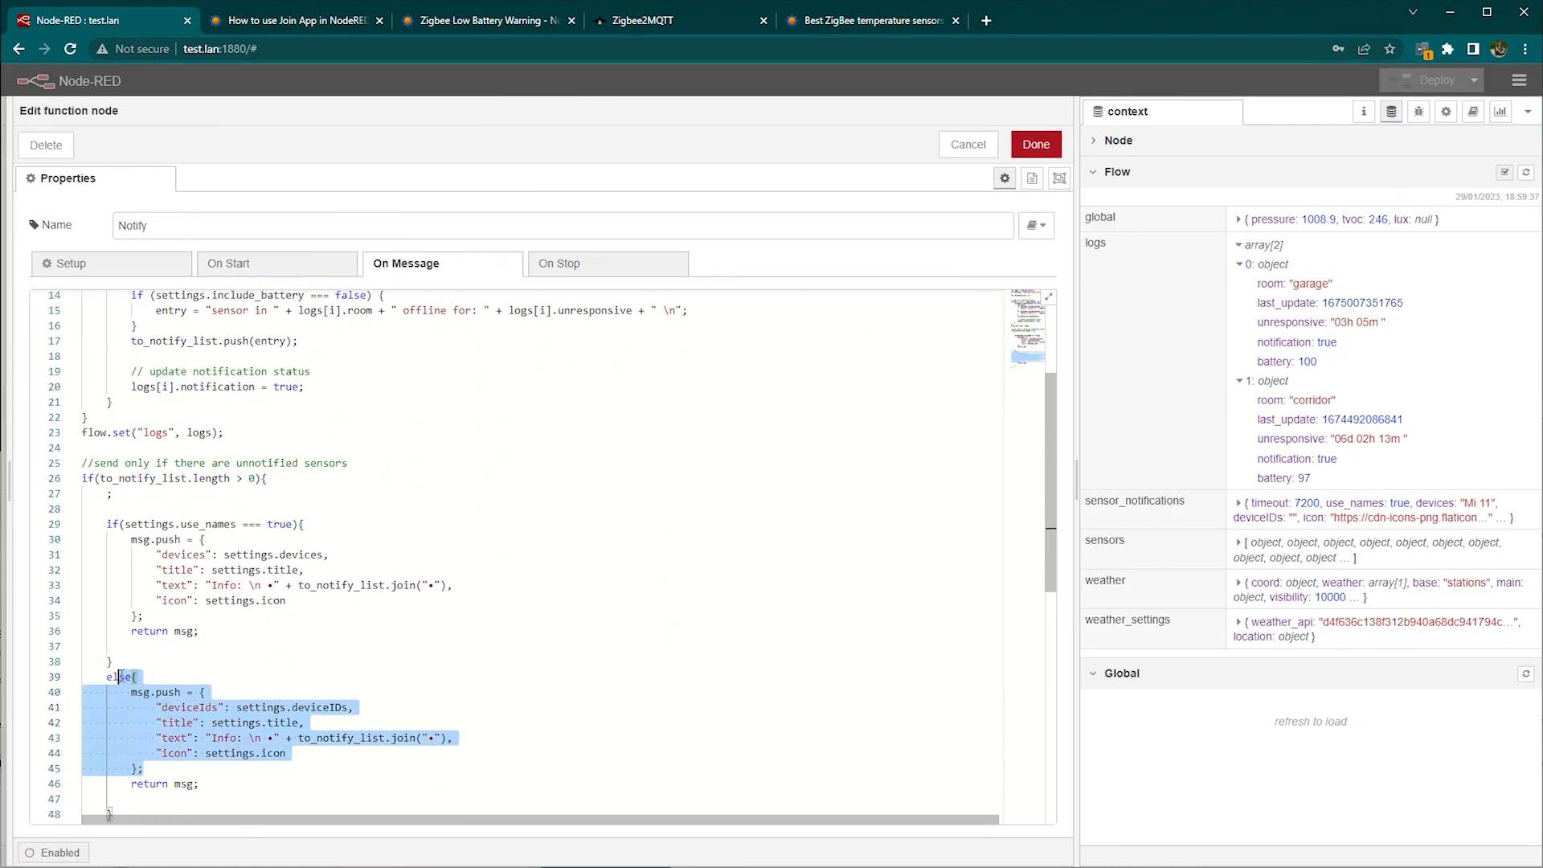
pyautogui.scroll(-3)
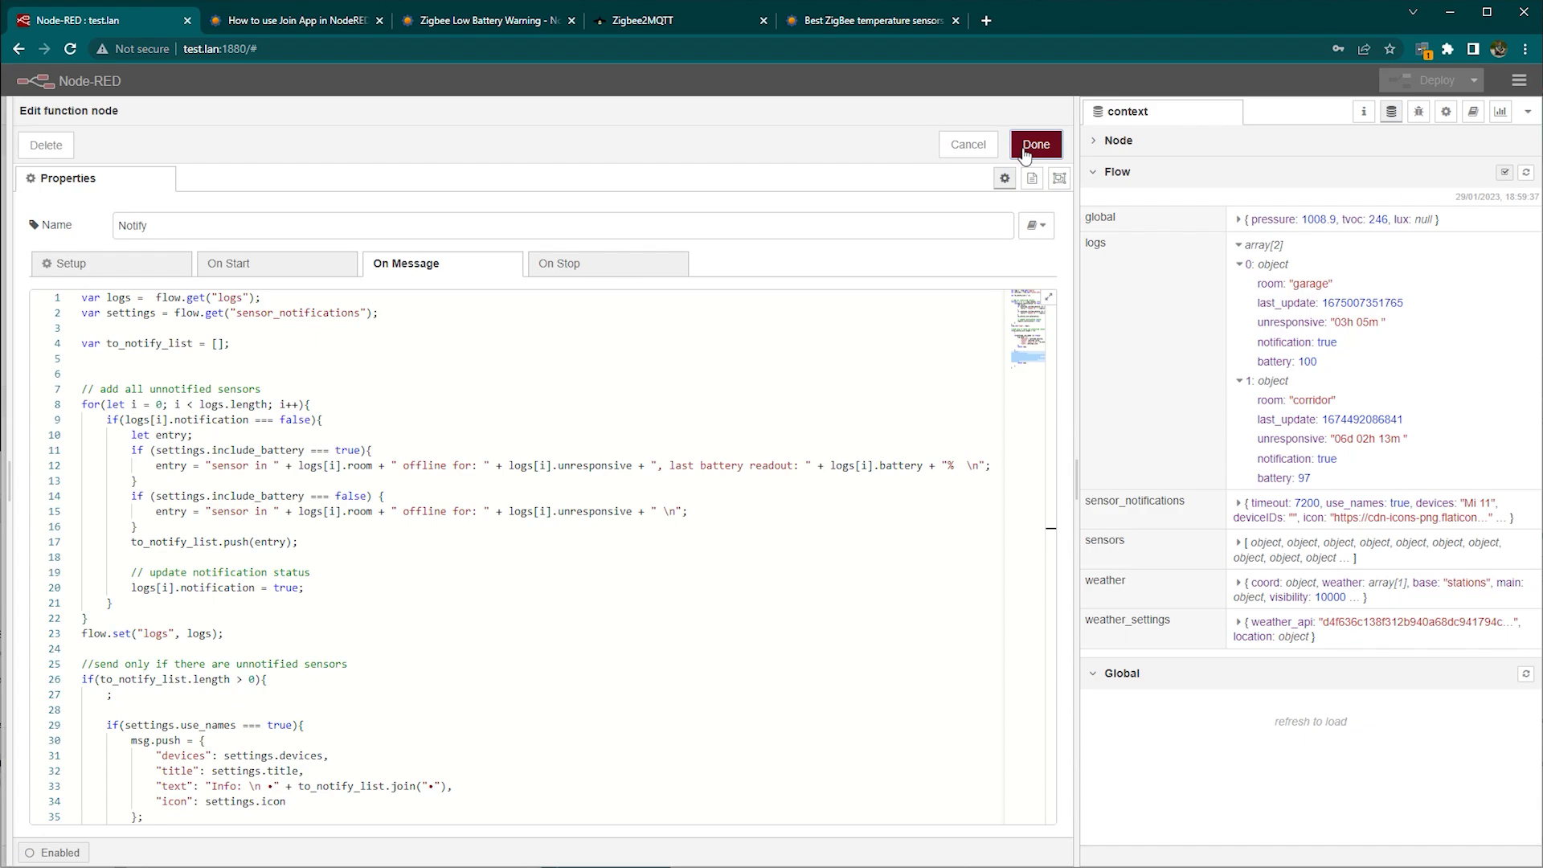
pyautogui.click(1034, 143)
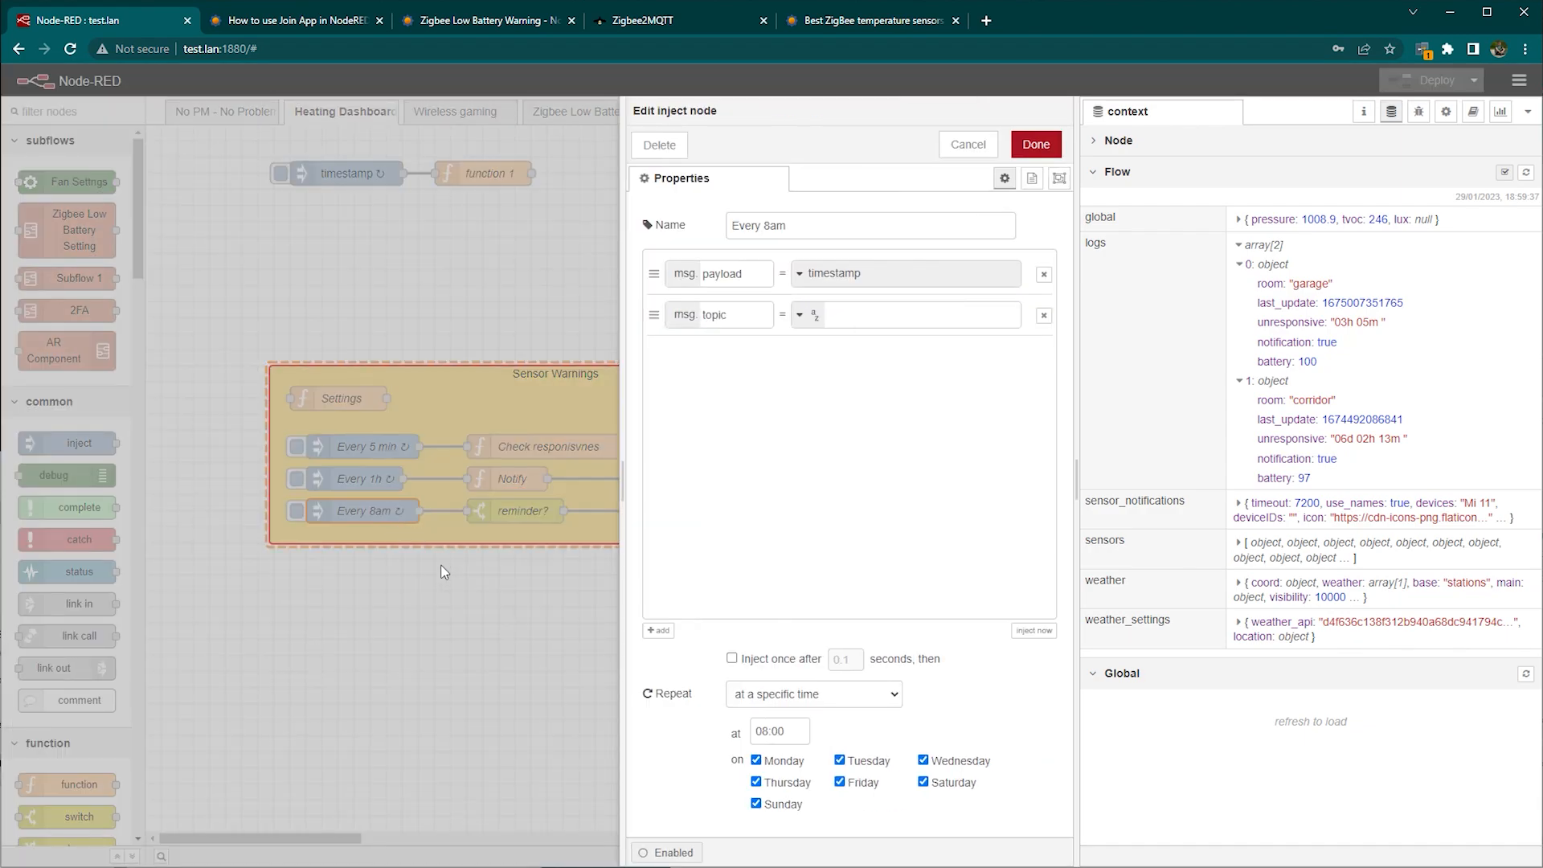
pyautogui.moveTo(426, 638)
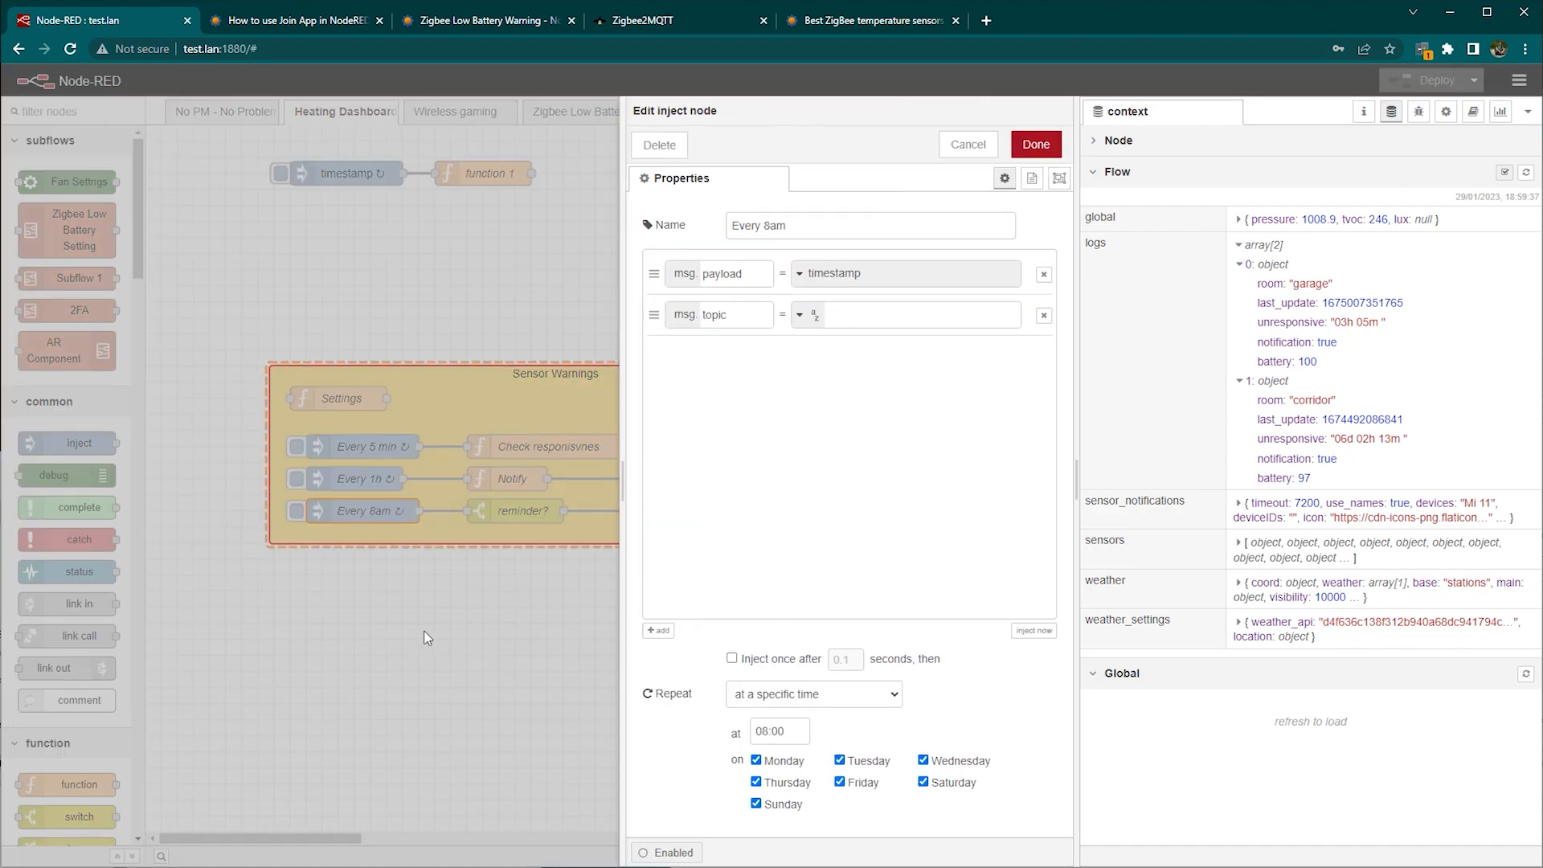